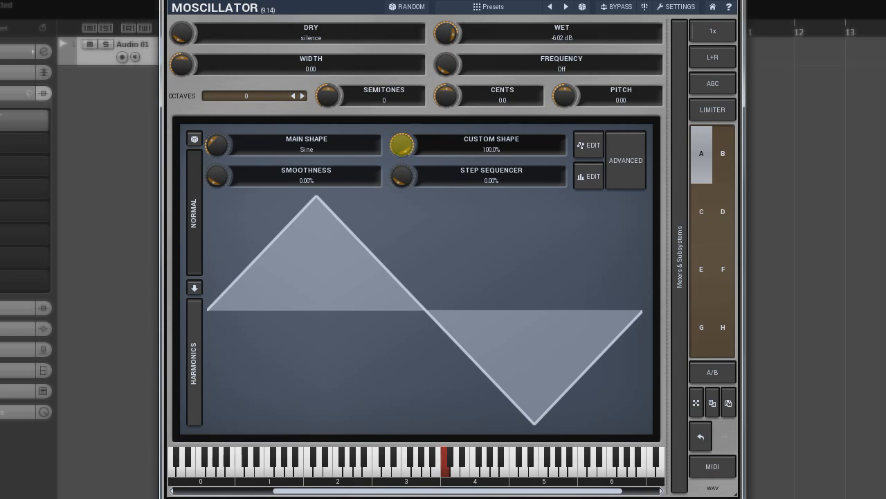
Step: Enter the custom shape editor and bend its middle segment into an upward curve via the curvature handle
left_click(589, 145)
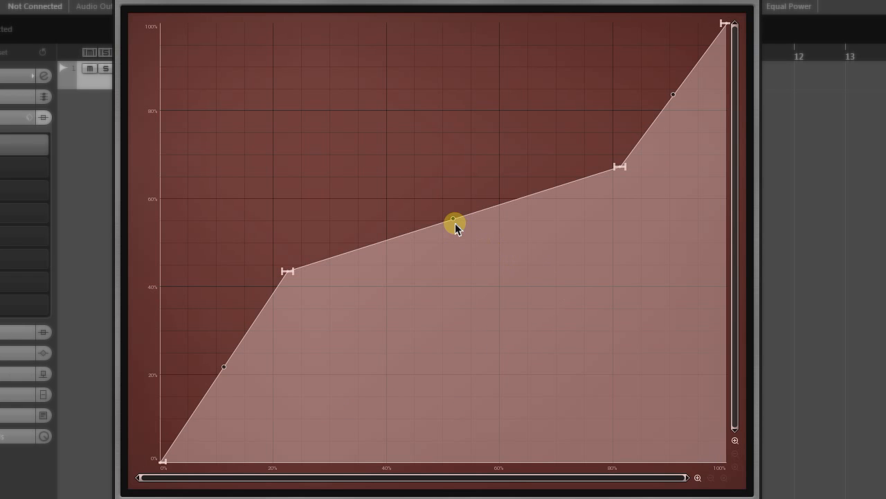
left_click_drag(454, 220, 449, 213)
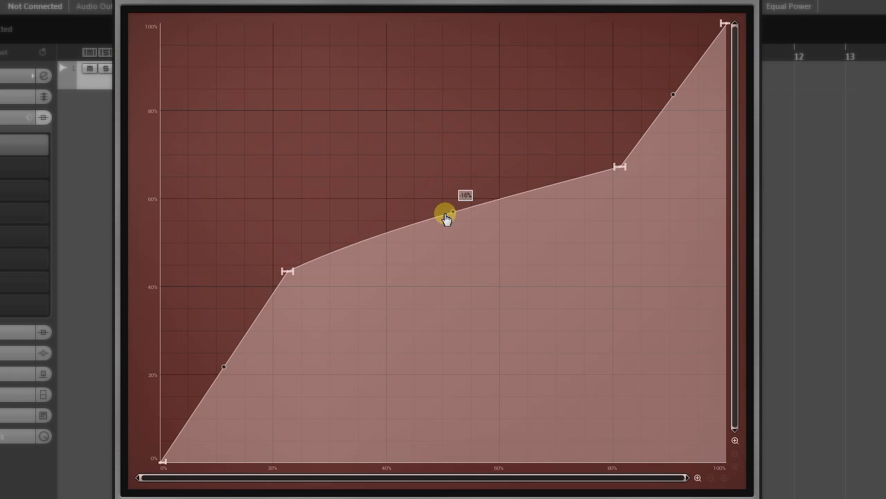
left_click_drag(446, 214, 421, 346)
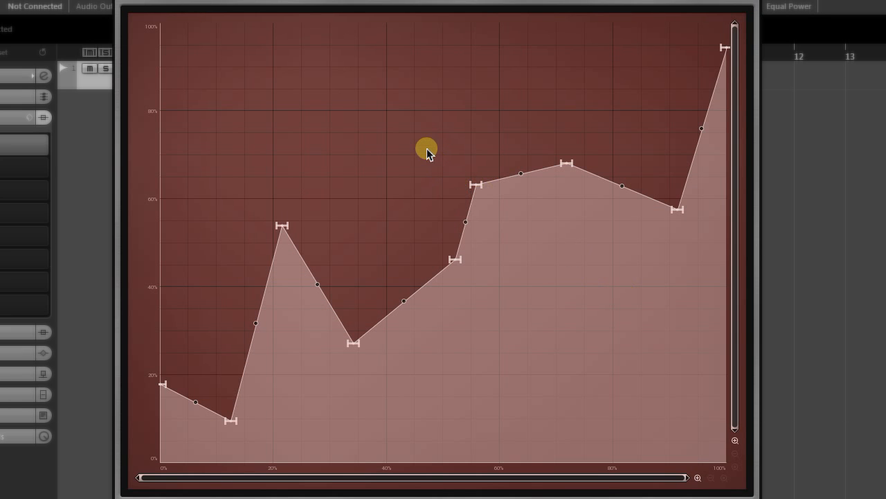
mouse_move(413, 130)
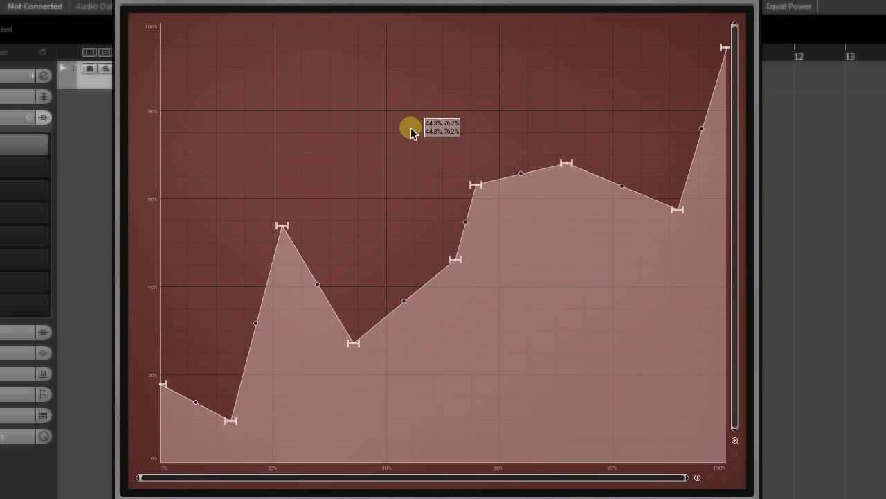
Step: Rectangle-select the points right of the 50% mark and shift them slightly right
left_click_drag(410, 130, 443, 157)
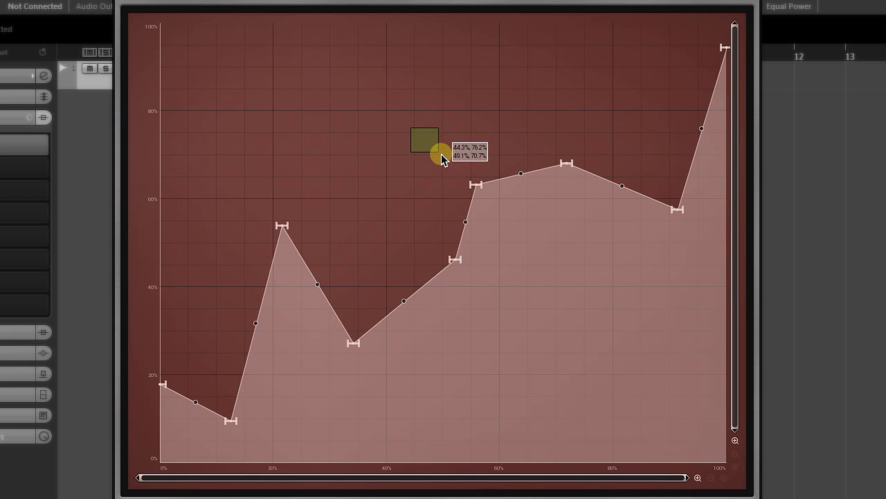
left_click_drag(440, 152, 618, 290)
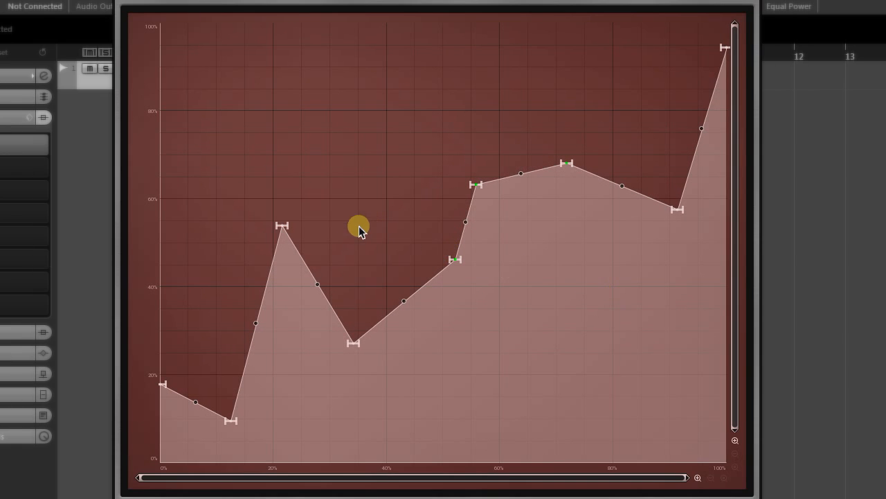
mouse_move(307, 250)
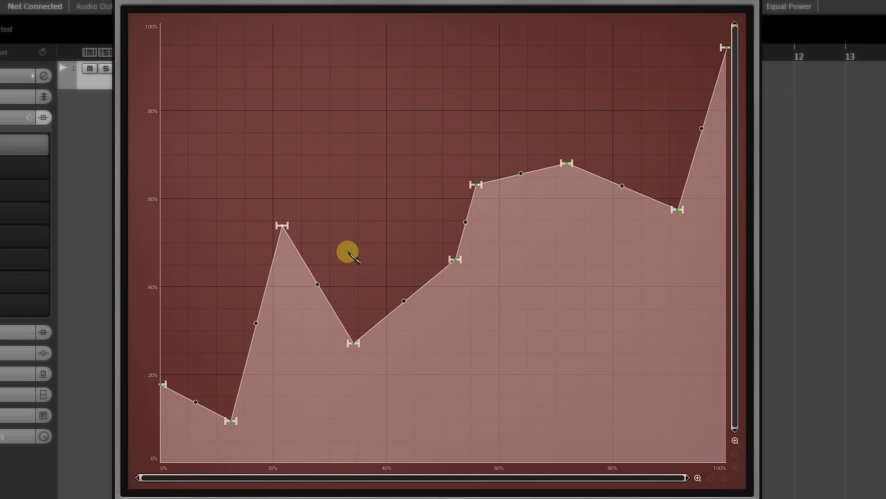
mouse_move(358, 252)
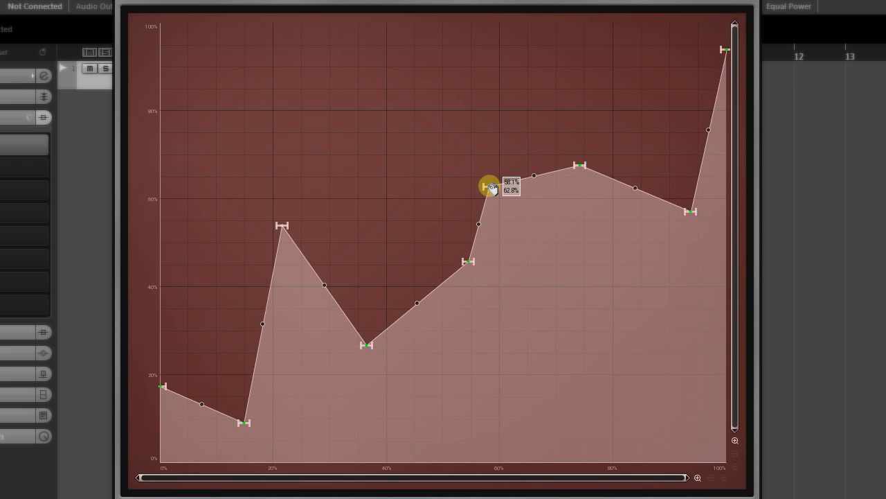
left_click_drag(490, 185, 478, 193)
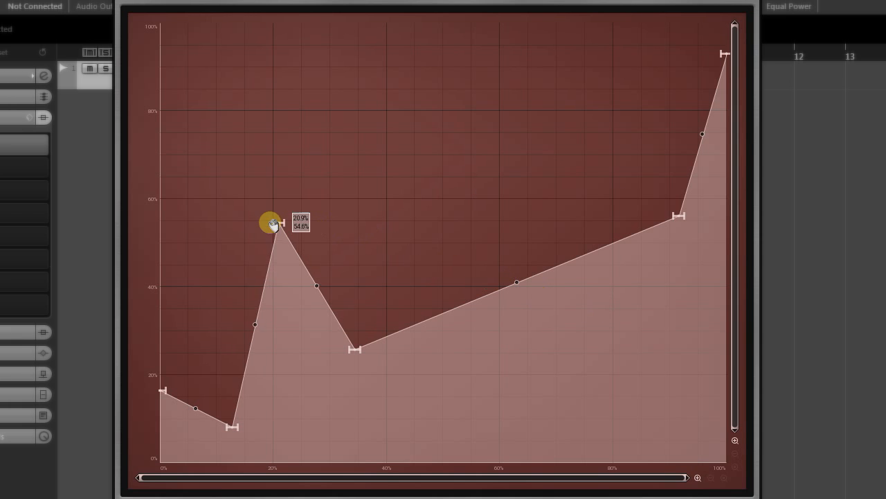
Step: Reposition the first peak point, settling it lower and further right than before
left_click_drag(270, 224, 249, 244)
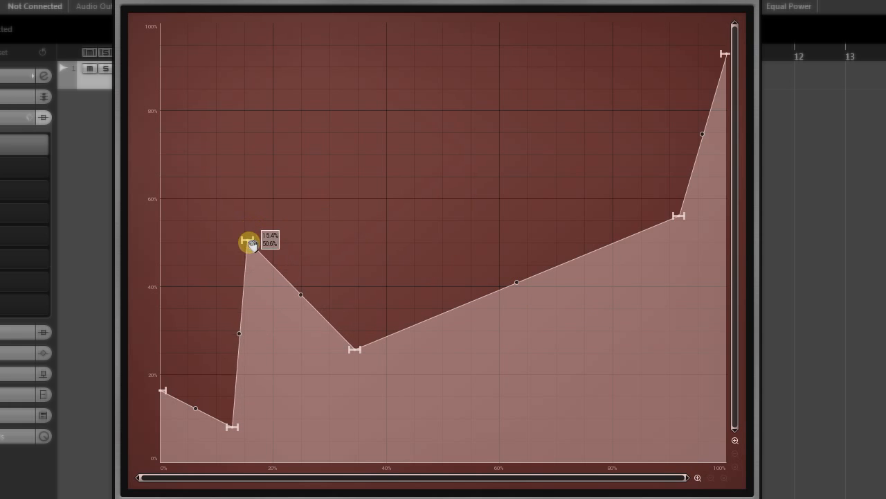
left_click_drag(249, 243, 302, 243)
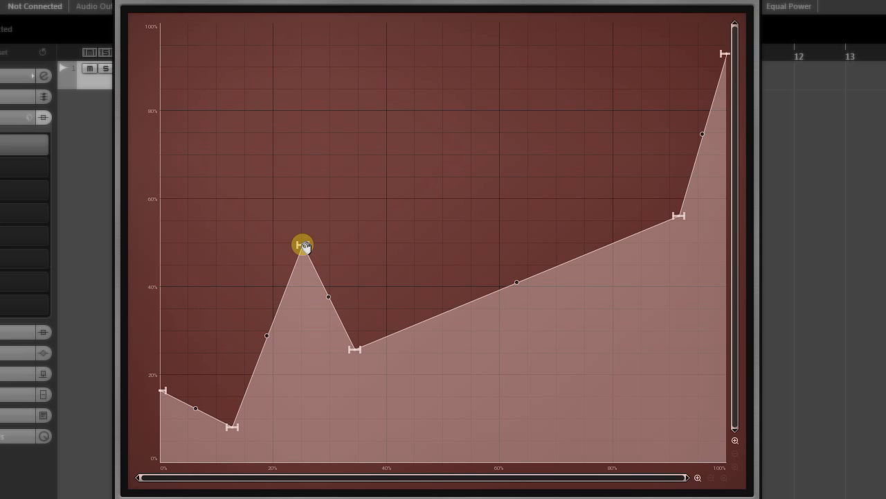
left_click_drag(302, 244, 247, 222)
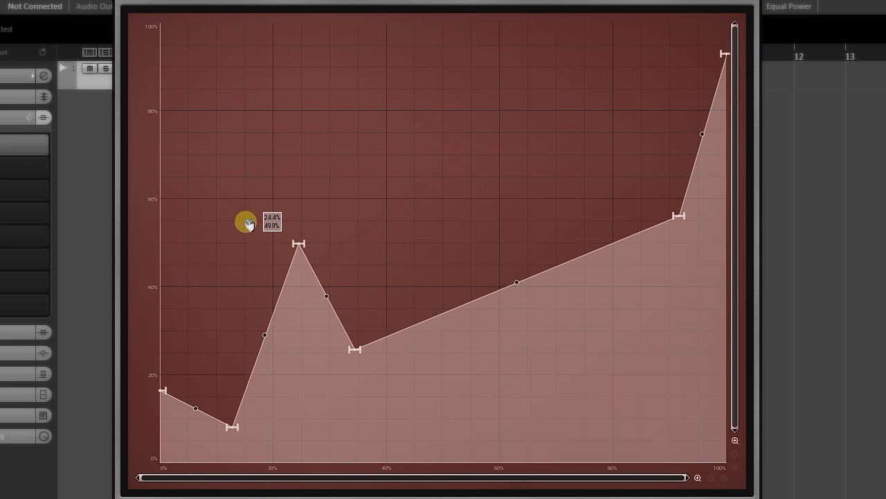
left_click_drag(246, 221, 206, 265)
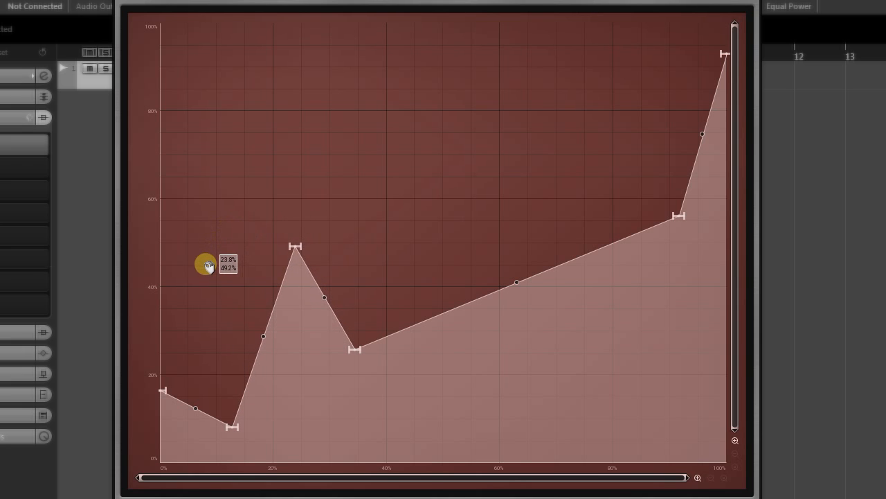
mouse_move(424, 359)
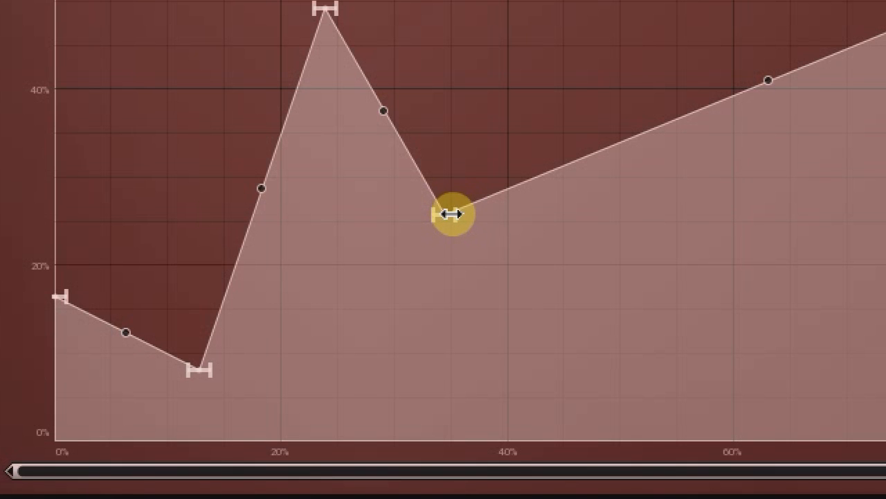
left_click_drag(451, 214, 490, 221)
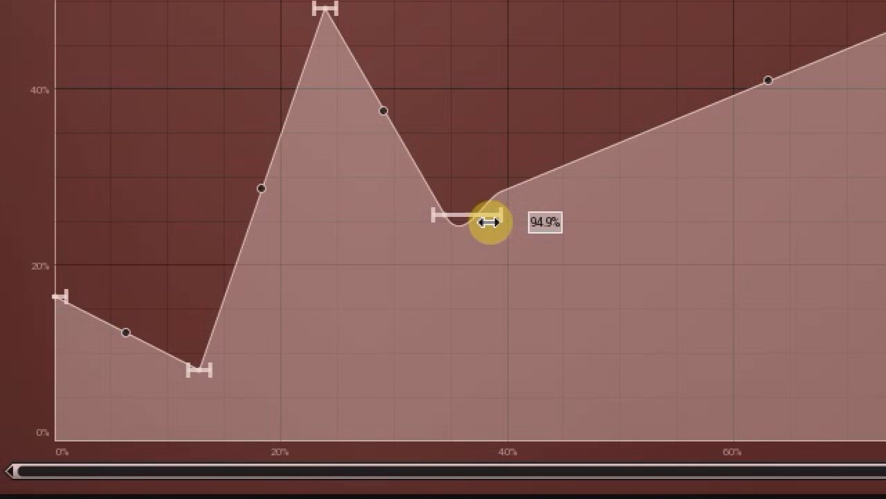
left_click_drag(487, 223, 432, 214)
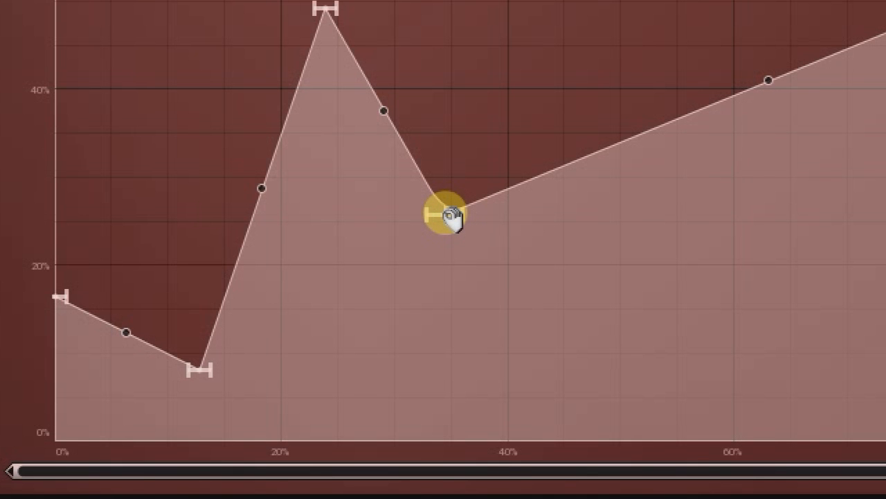
left_click(446, 213)
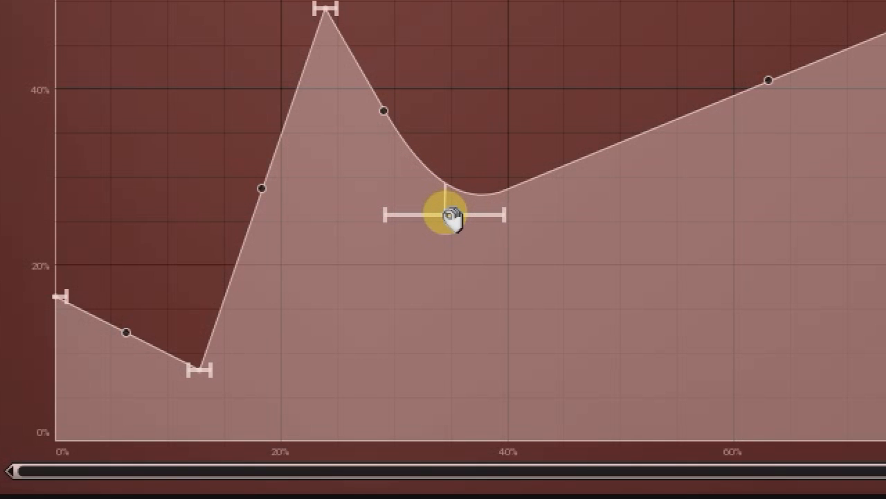
left_click_drag(446, 214, 446, 210)
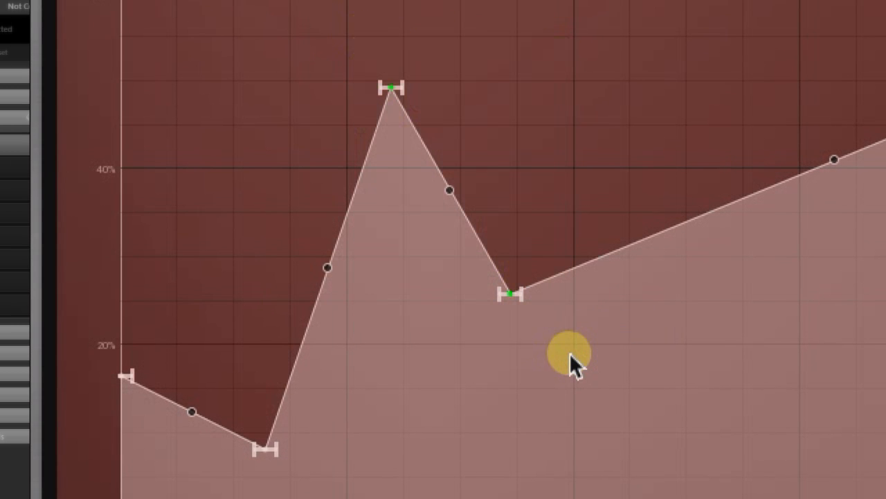
mouse_move(554, 331)
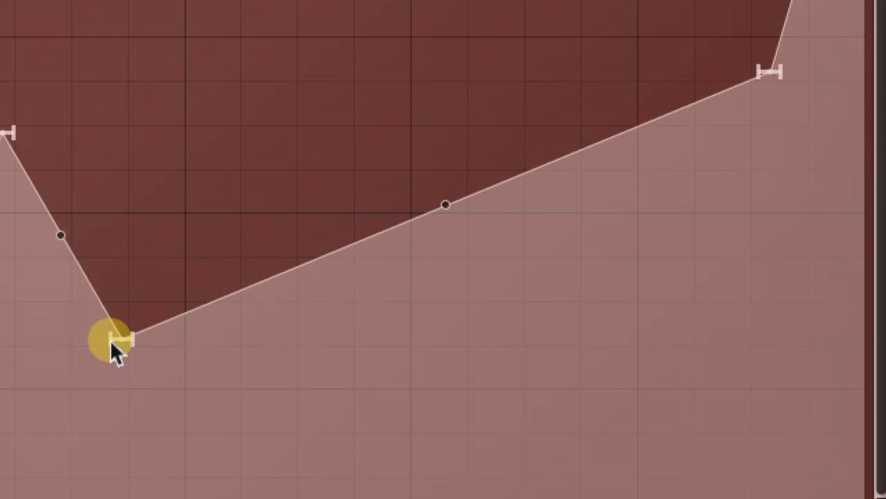
Step: Adjust the long rising line's curvature, then raise it together with both end points
left_click_drag(118, 339, 208, 344)
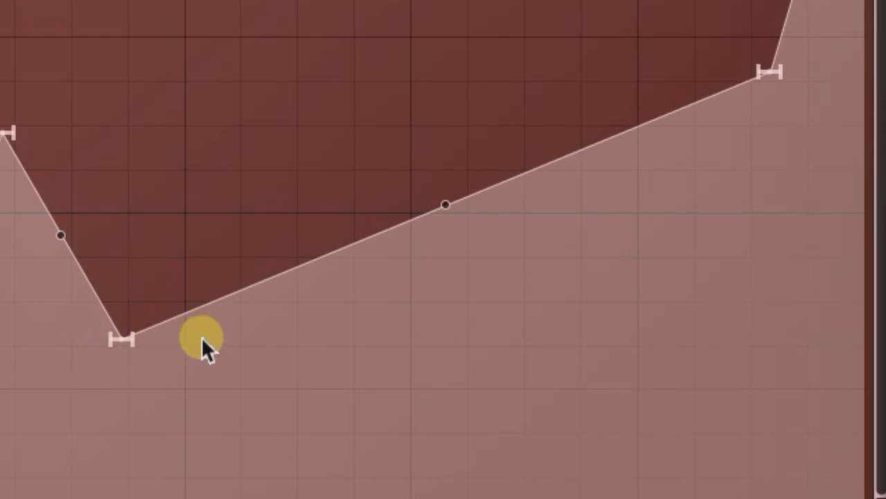
mouse_move(443, 304)
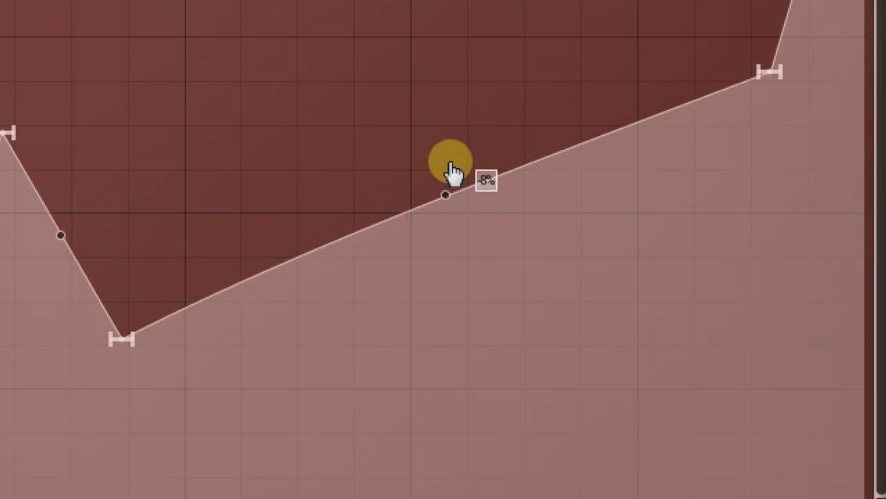
left_click_drag(450, 169, 464, 250)
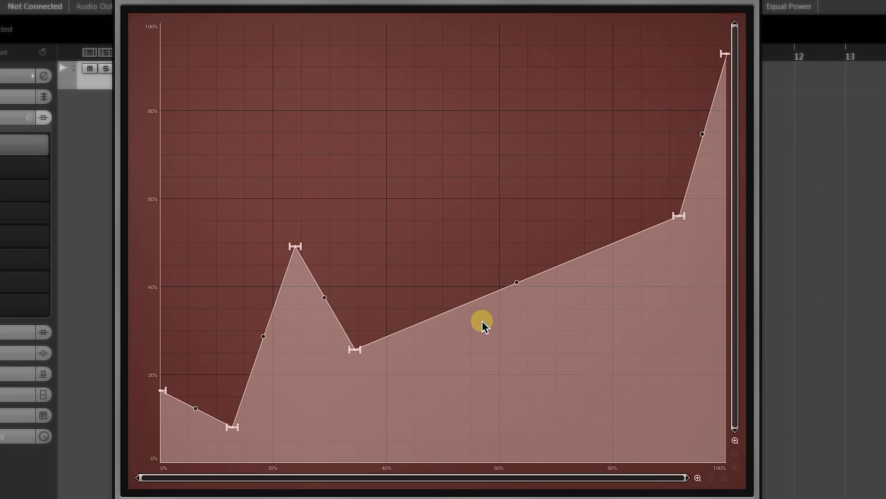
mouse_move(439, 313)
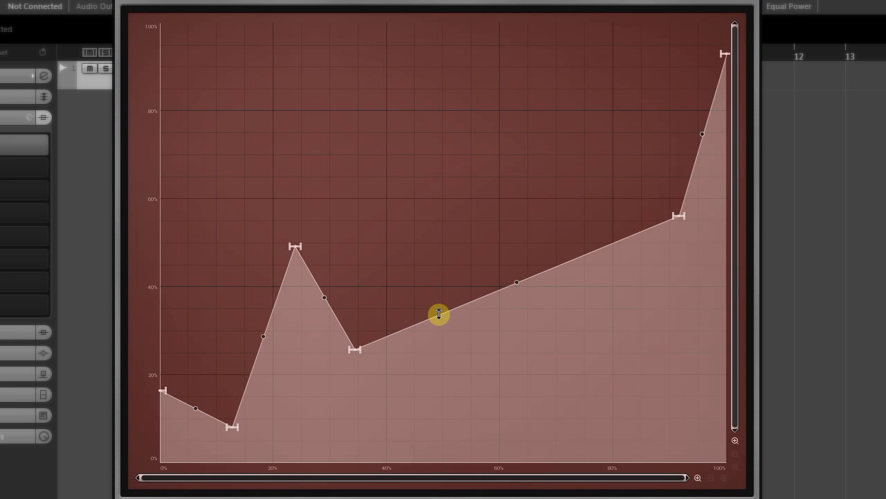
left_click_drag(438, 313, 448, 264)
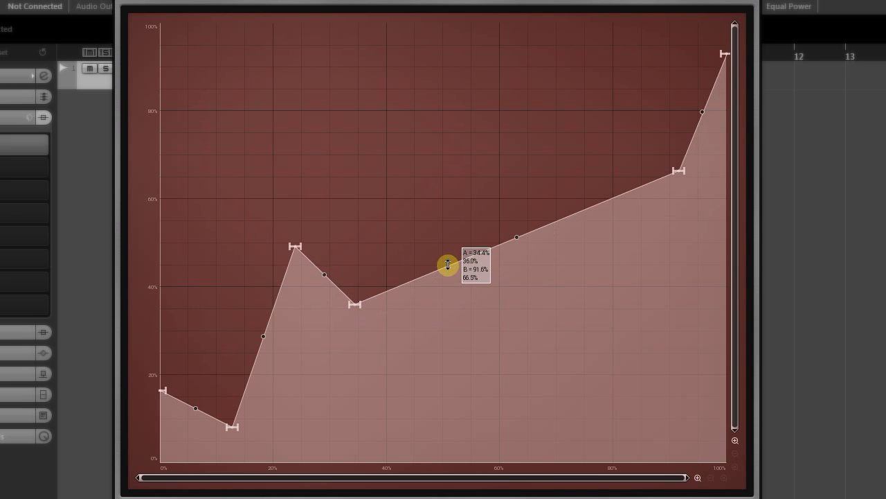
left_click_drag(449, 266, 460, 360)
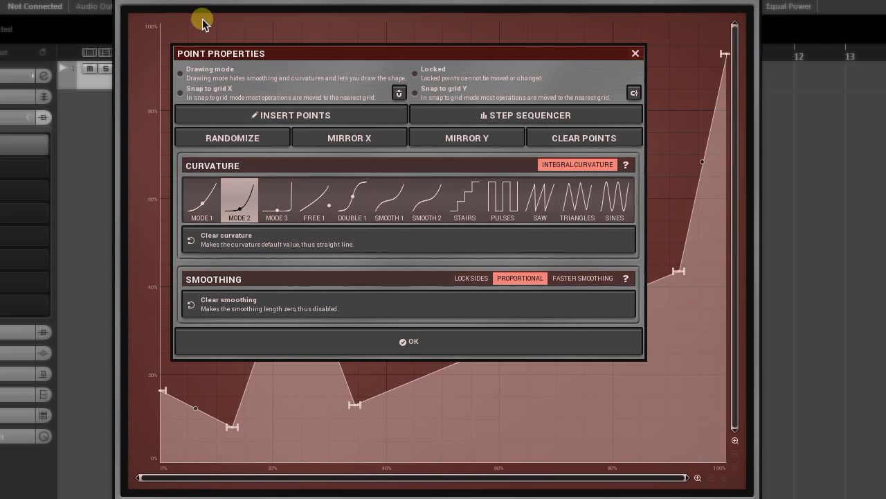
Step: With Drawing mode on, freehand-sketch a plateau-drop-trough-rise waveform, then switch drawing off and tidy a point
left_click(408, 341)
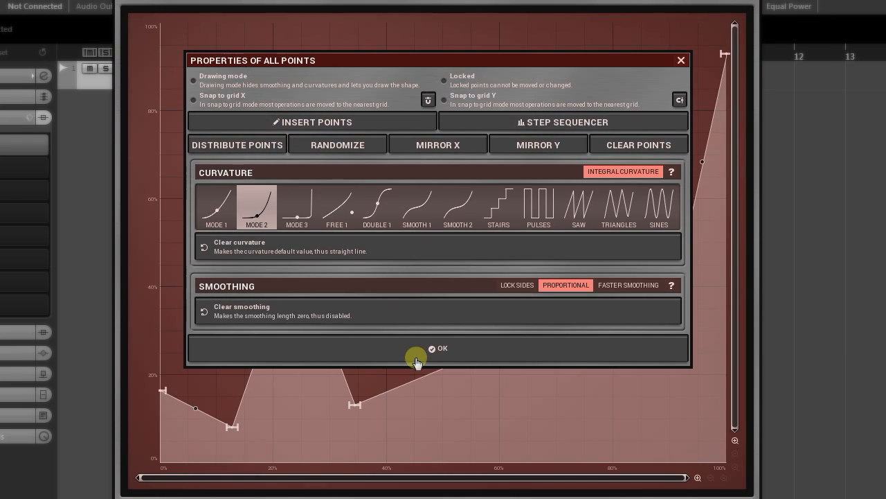
left_click(438, 349)
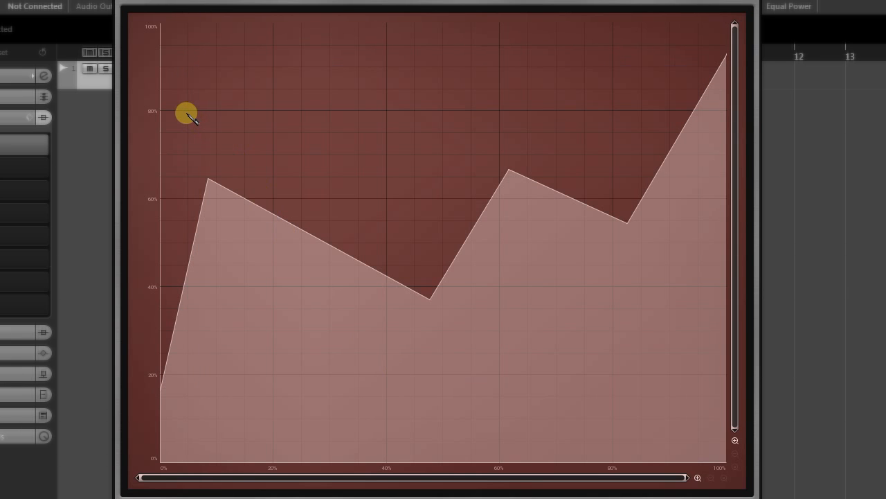
left_click_drag(185, 114, 418, 213)
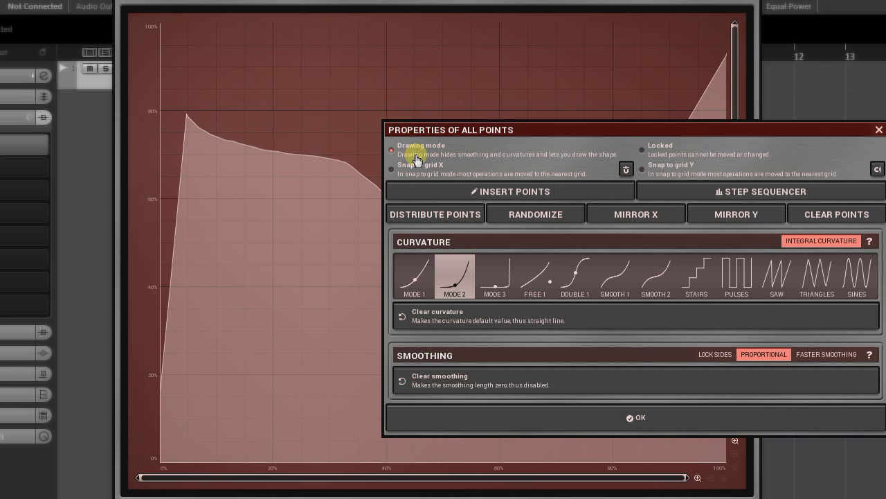
left_click(635, 417)
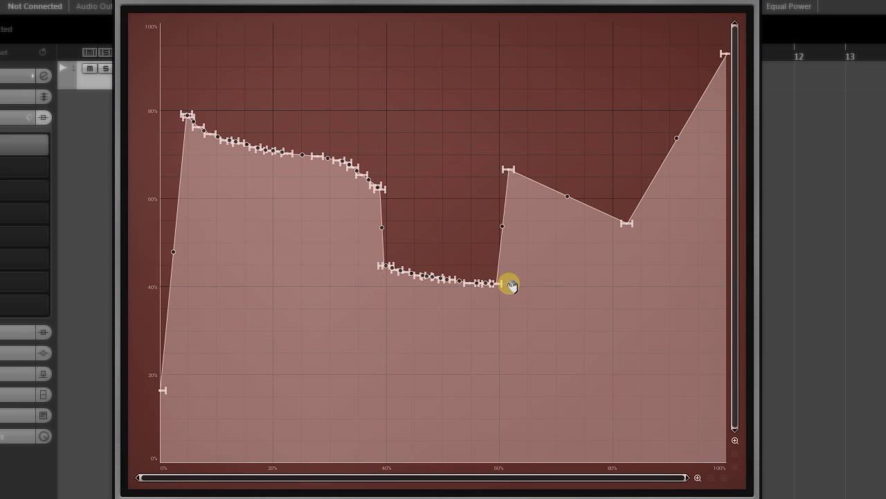
left_click_drag(510, 284, 648, 139)
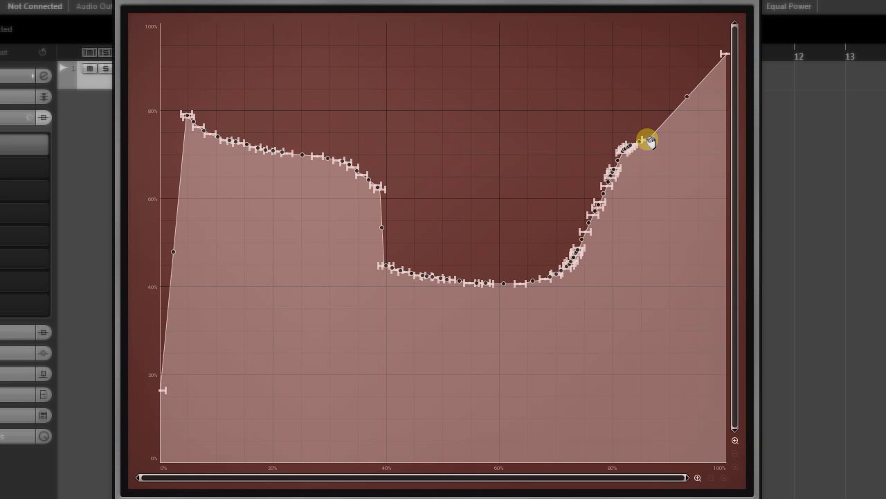
mouse_move(665, 229)
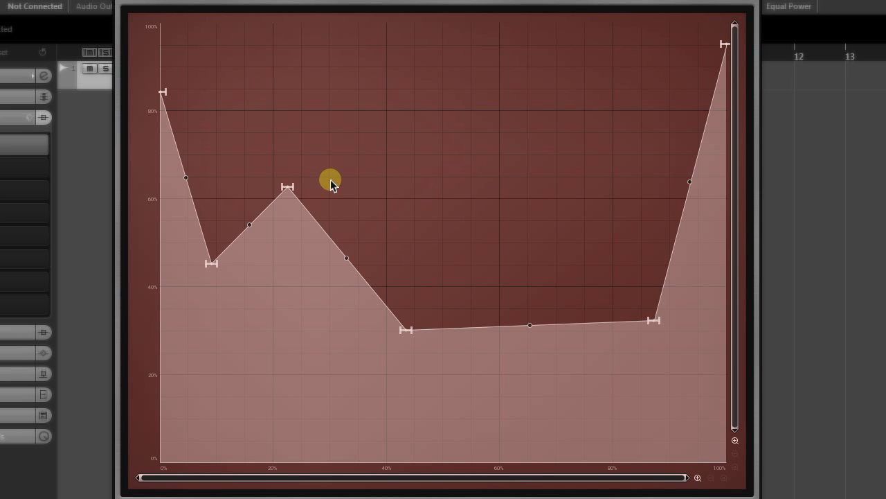
Step: Select two points, dismiss their properties, and move the dip and right corner points
left_click_drag(330, 179, 468, 366)
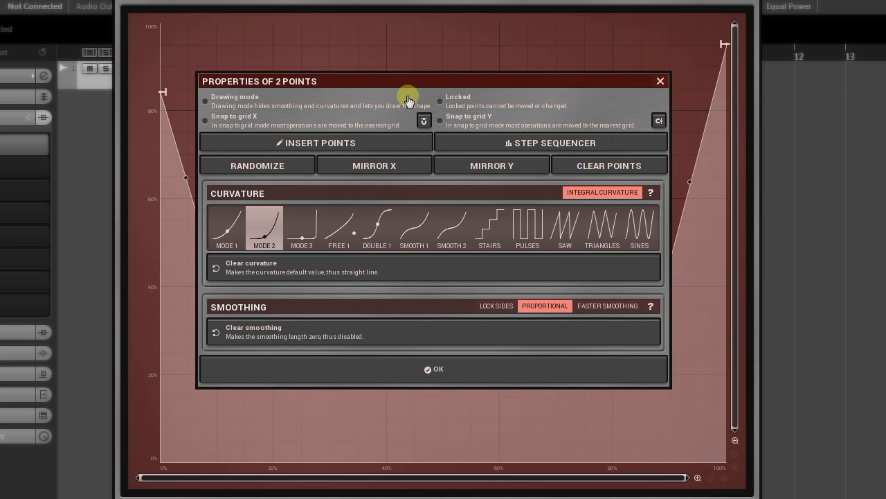
left_click(434, 369)
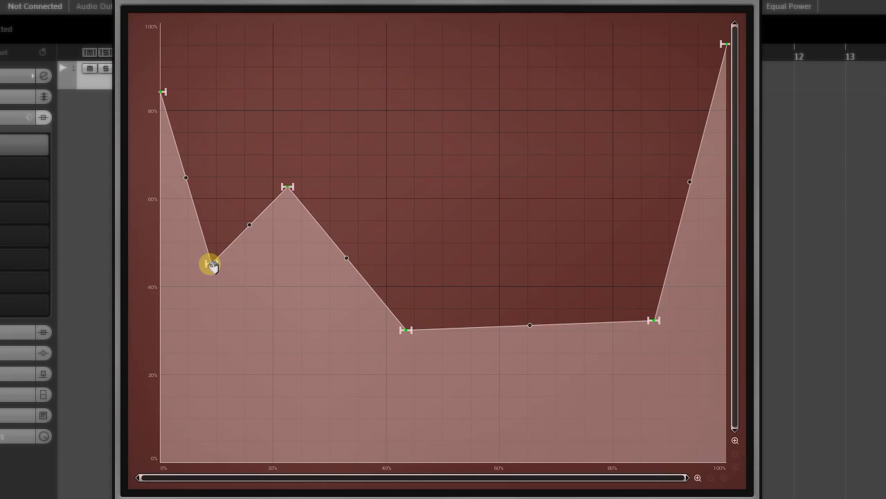
left_click_drag(211, 265, 232, 269)
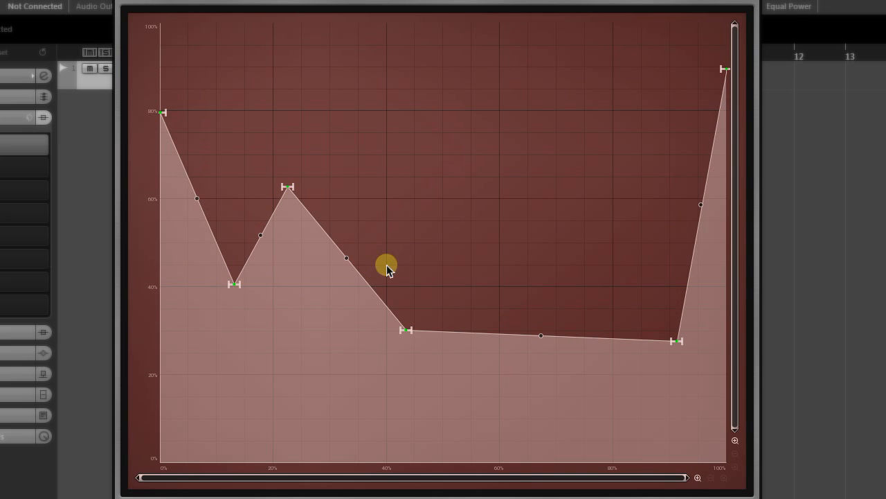
Step: Select another pair, dismiss their properties, and nudge the left dip lower and further right
left_click_drag(386, 265, 448, 316)
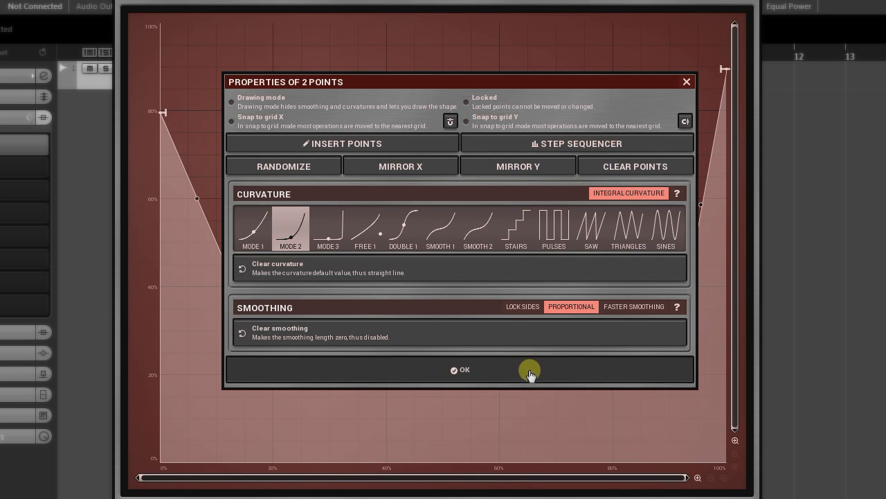
left_click(460, 369)
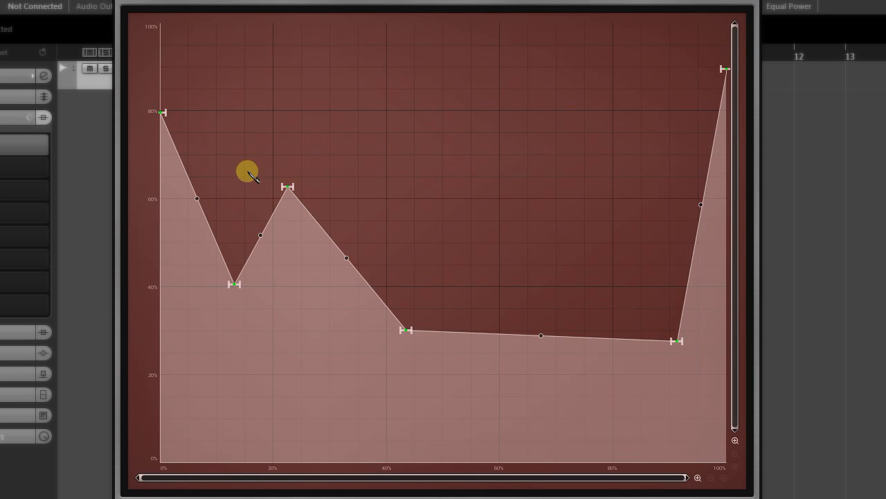
left_click_drag(246, 171, 234, 268)
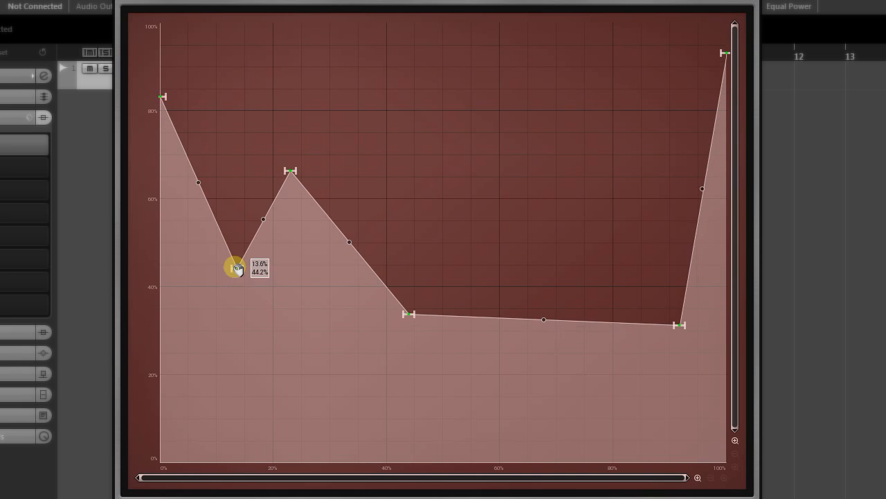
left_click_drag(233, 266, 241, 275)
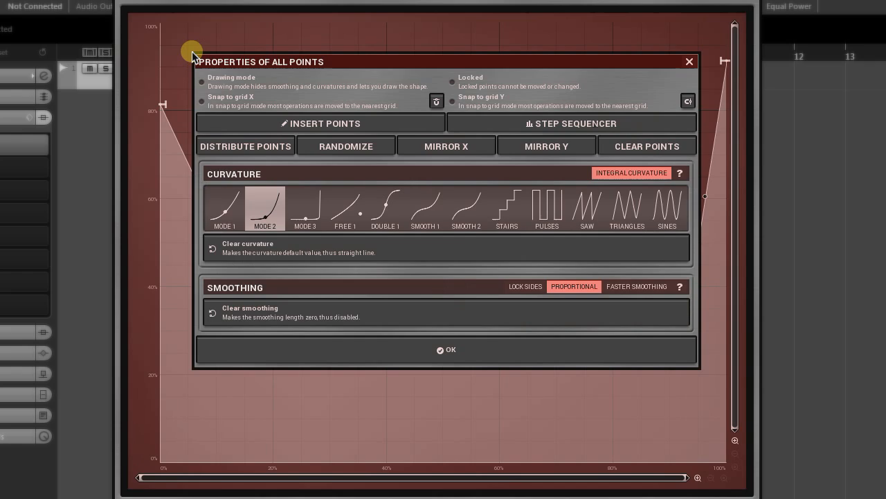
mouse_move(225, 103)
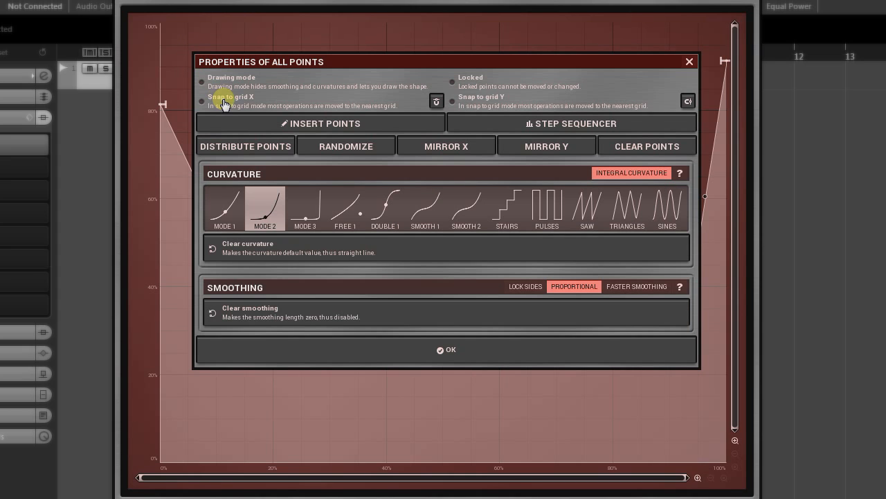
mouse_move(504, 100)
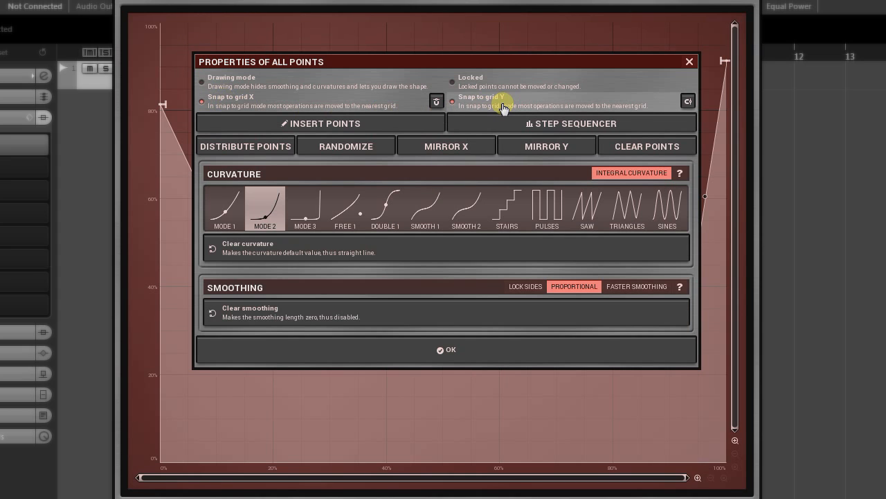
Step: Close the all-points properties and move the left peak up, back down, and further right
left_click(446, 349)
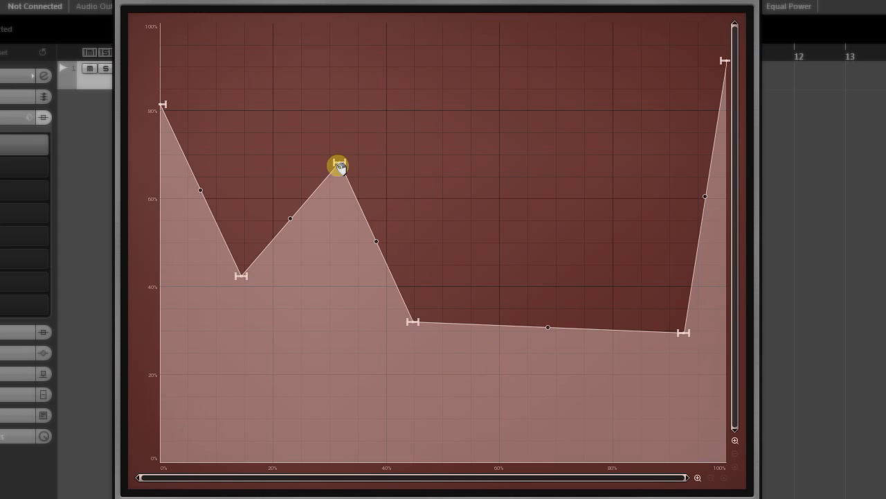
left_click_drag(338, 166, 326, 135)
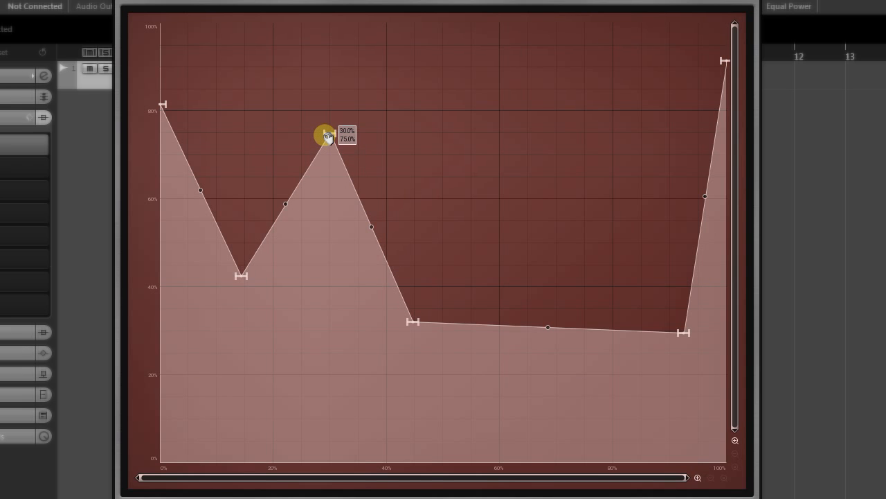
left_click_drag(327, 136, 327, 178)
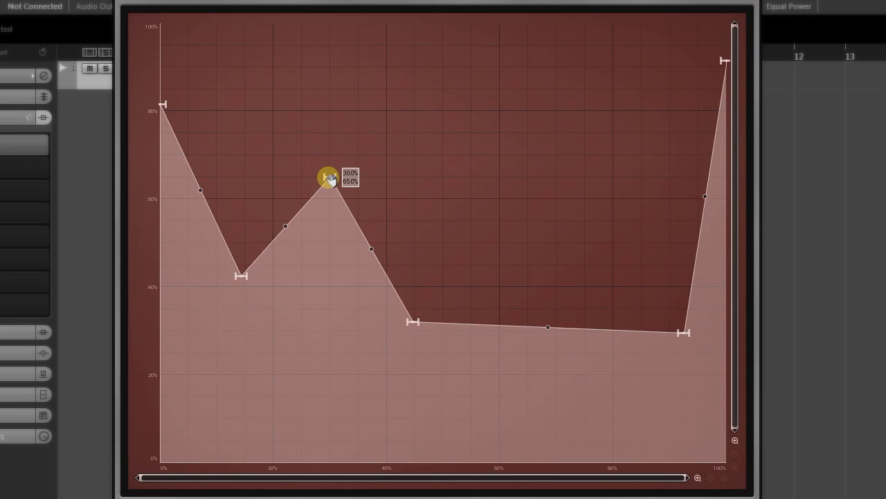
left_click_drag(327, 177, 404, 222)
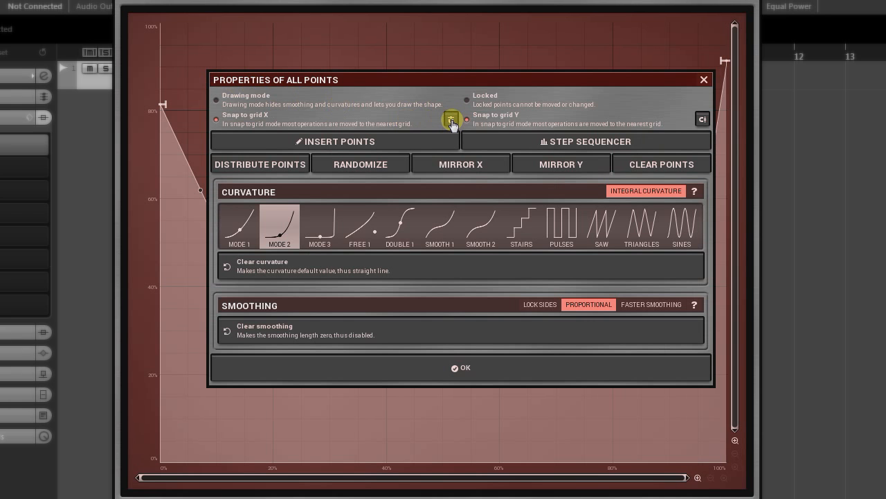
Step: Enable Snap to grid X with a chosen horizontal division and move the left peak onto a grid position
left_click(451, 119)
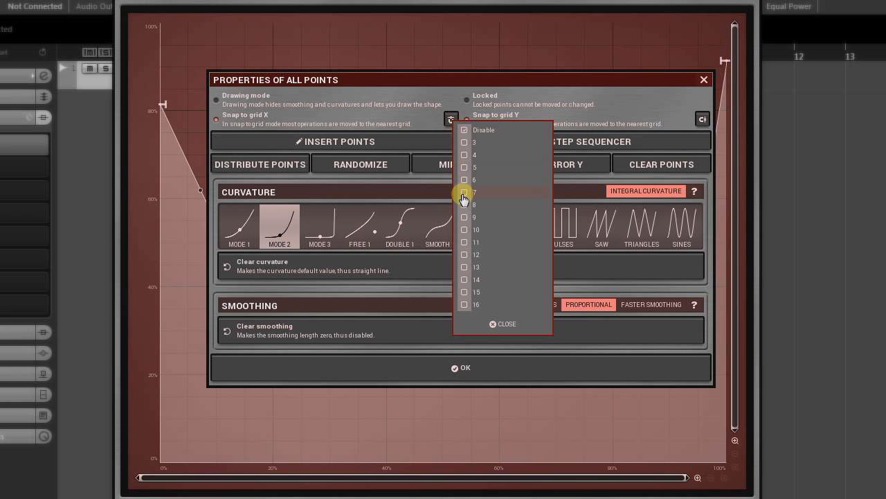
left_click(702, 119)
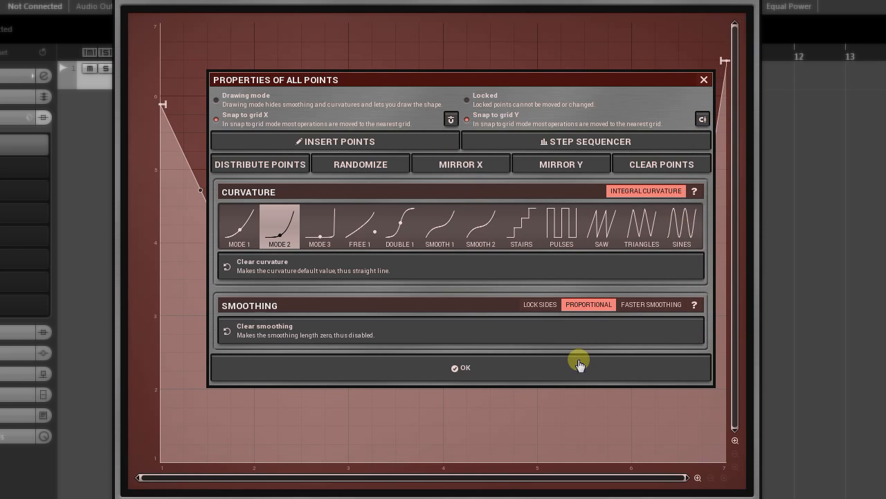
left_click(461, 367)
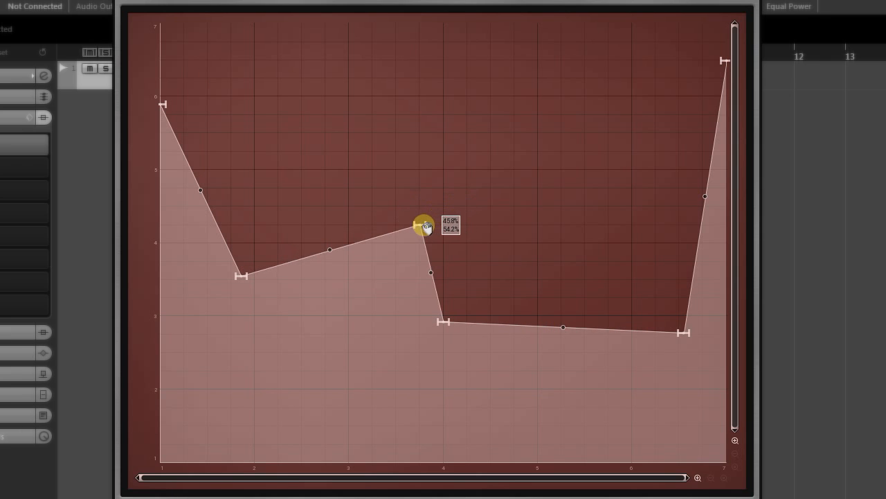
left_click_drag(422, 225, 372, 189)
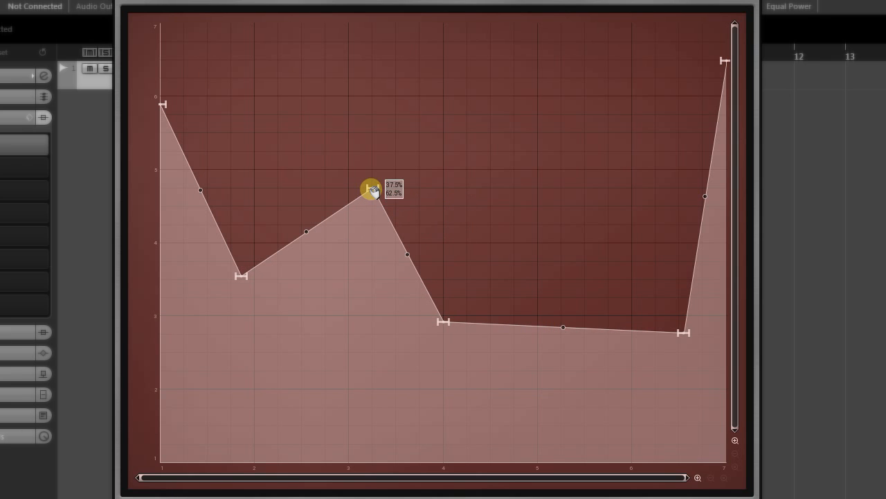
Step: Refine snapping to a finer vertical grid via all-points properties and resettle the peak on it
right_click(371, 188)
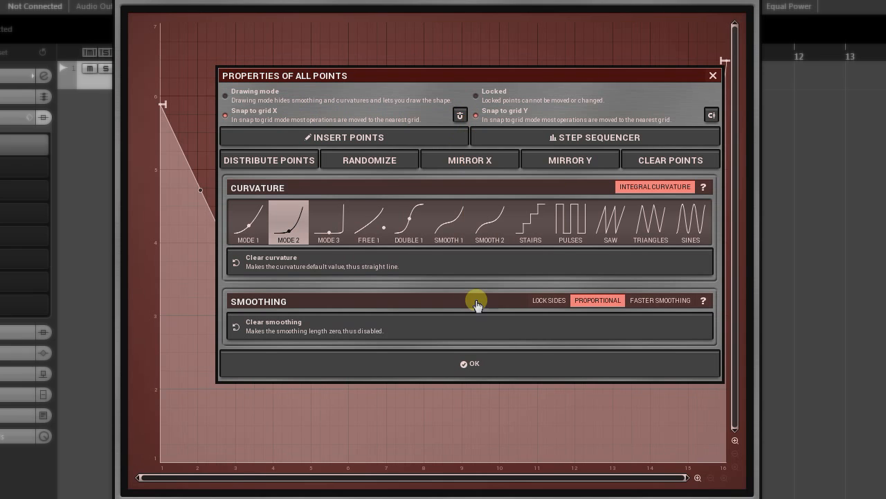
left_click(712, 115)
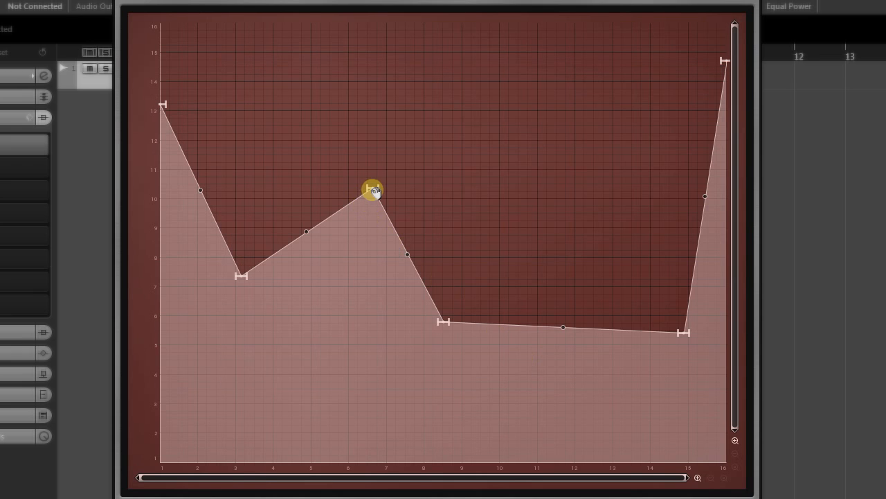
left_click_drag(374, 193, 374, 178)
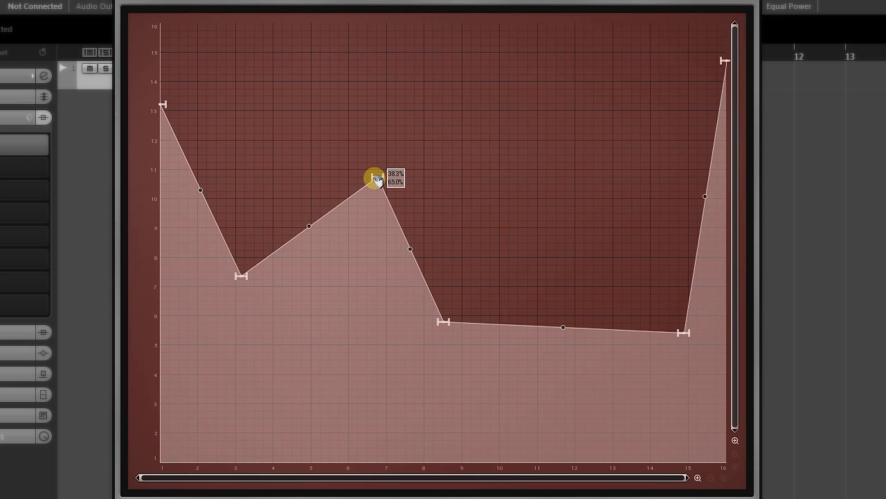
left_click_drag(374, 177, 386, 190)
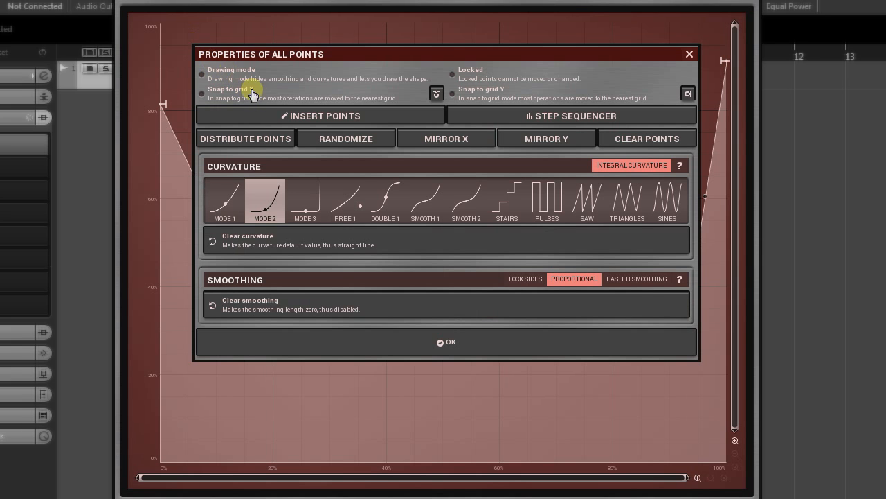
Step: Turn grid snapping off, pull up a new sharp spike mid-waveform, and bring up the Step Sequencer
left_click(446, 341)
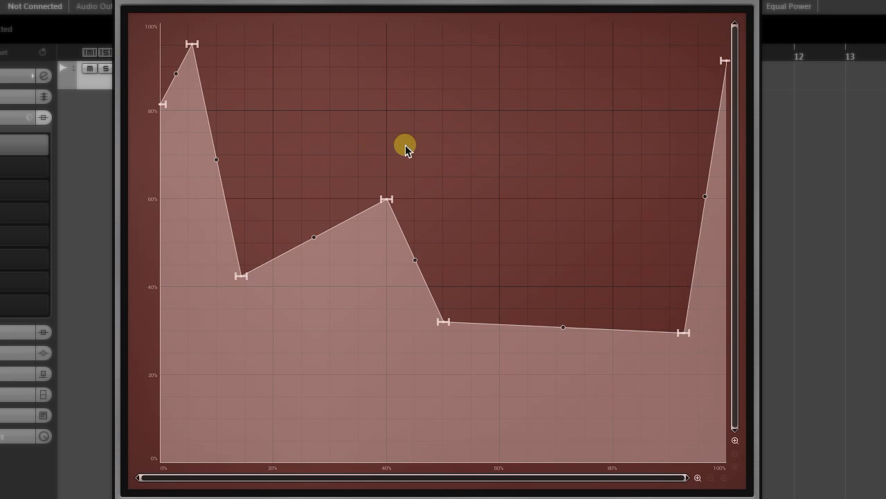
left_click_drag(404, 145, 408, 146)
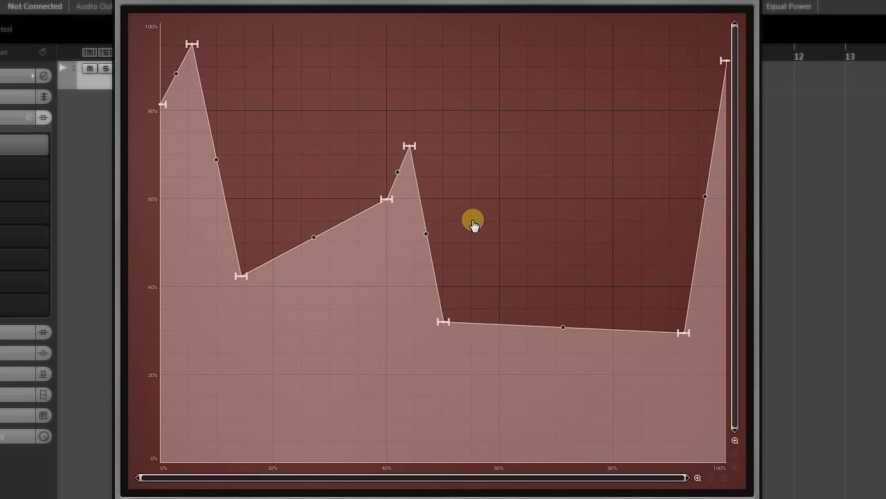
right_click(473, 223)
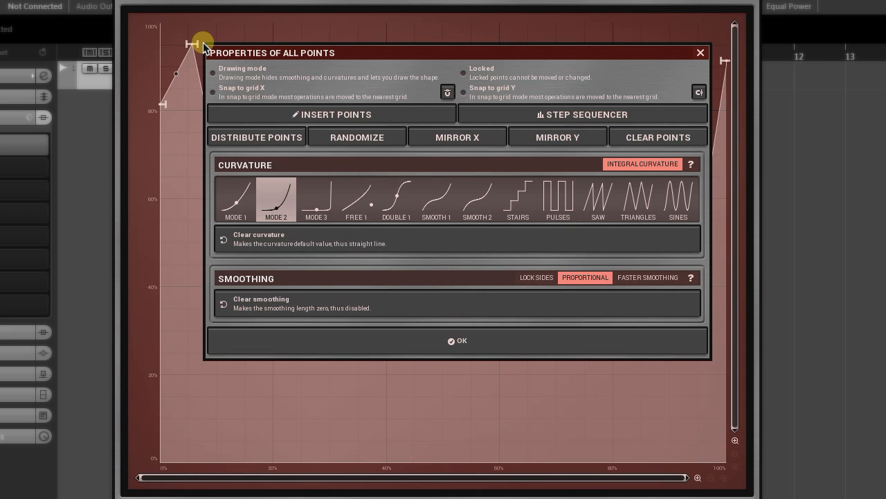
left_click(581, 114)
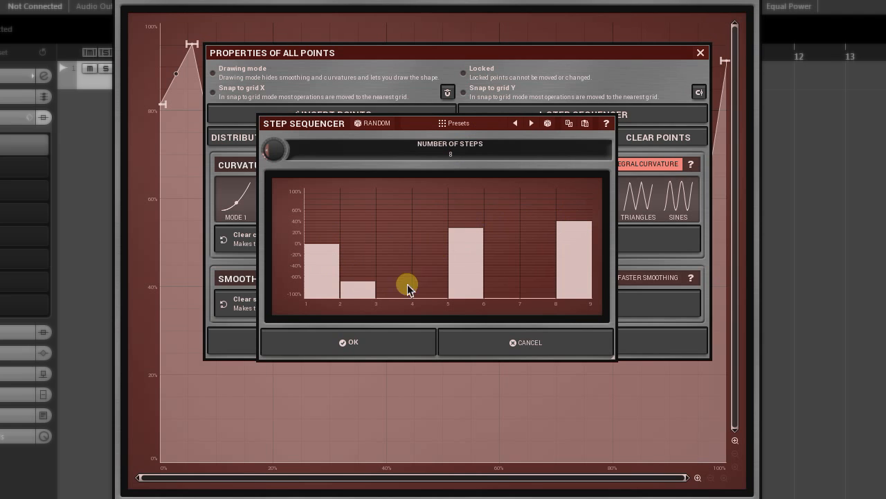
Step: Apply the 8-step bar pattern, then rework it as a 32-step rising ramp and apply that
left_click(349, 342)
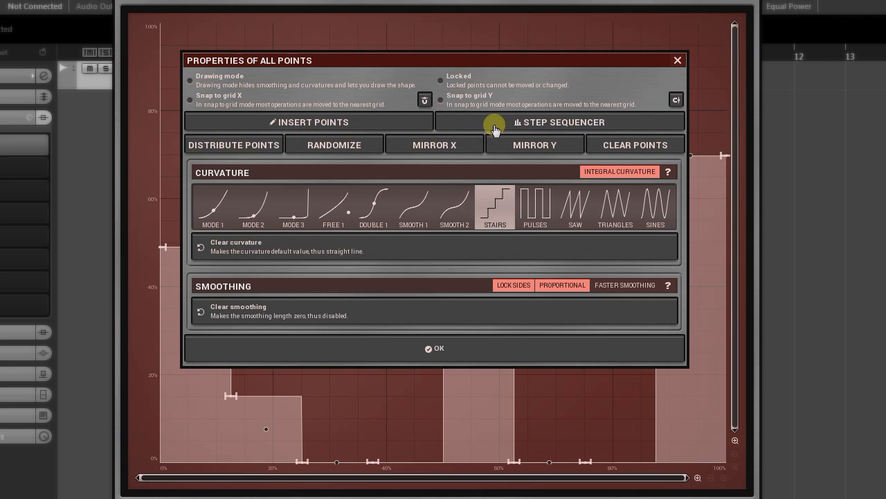
left_click(560, 122)
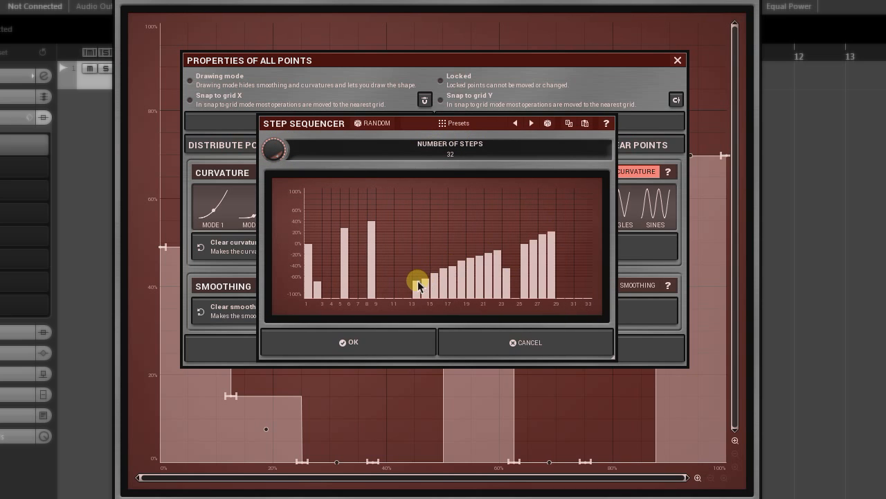
left_click(349, 342)
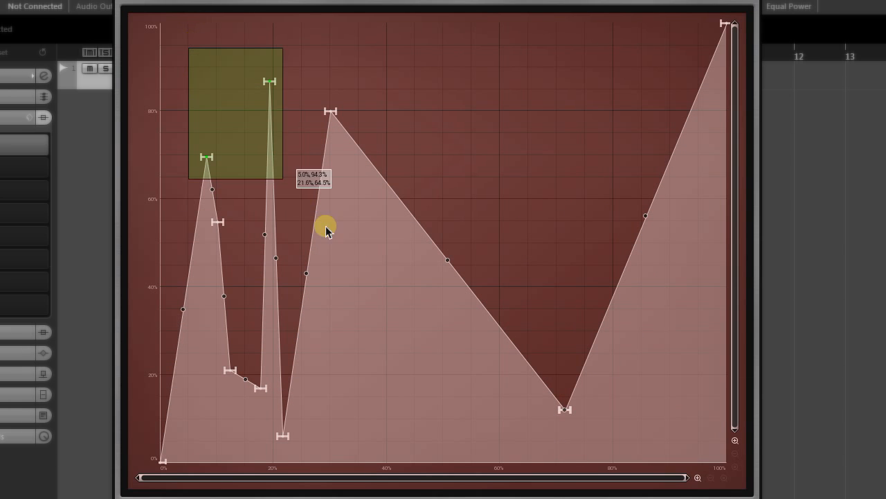
Step: Box-select the two tall left spikes, then three waveform points for shared editing
left_click_drag(326, 230, 599, 446)
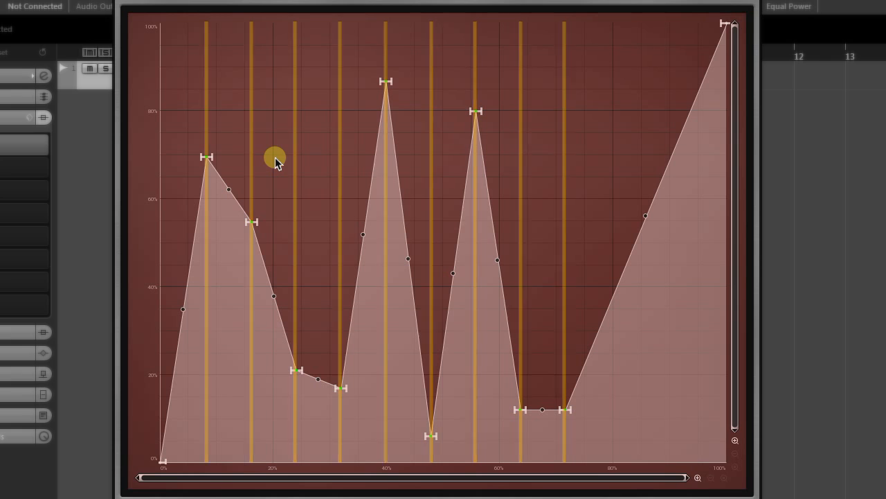
left_click_drag(275, 158, 233, 382)
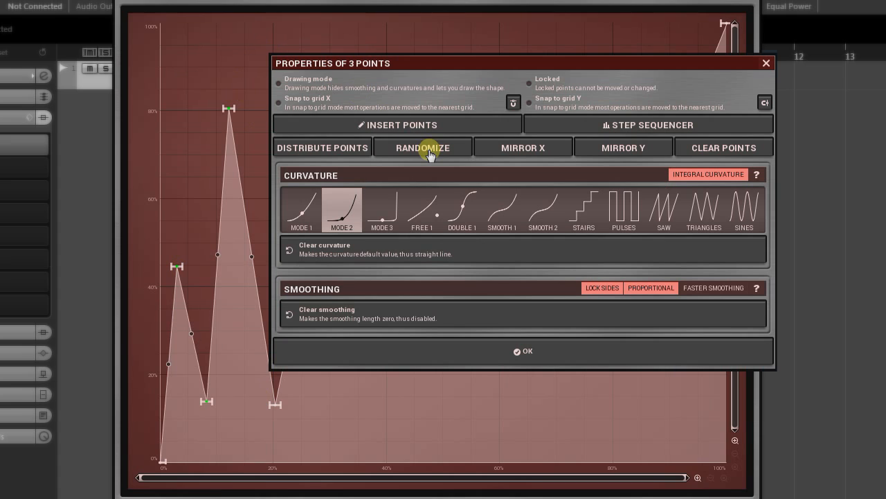
Step: Randomize the selected points three times, mirror them horizontally, and confirm
left_click(423, 147)
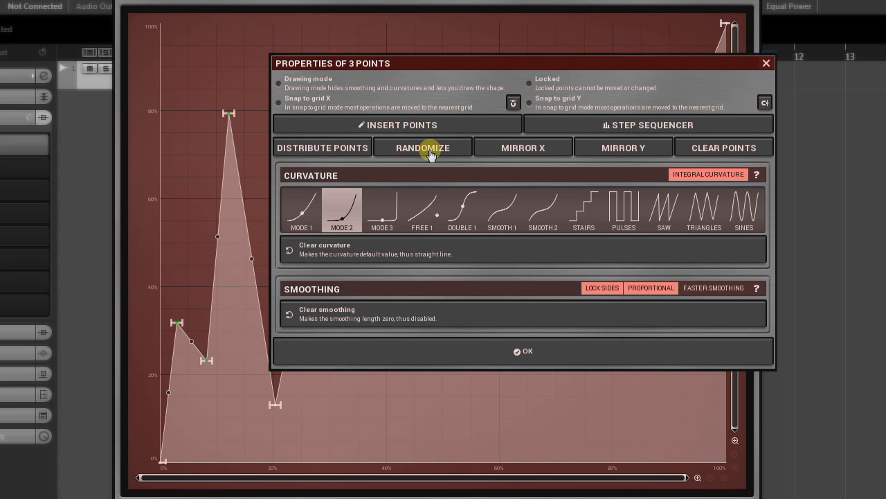
left_click(423, 147)
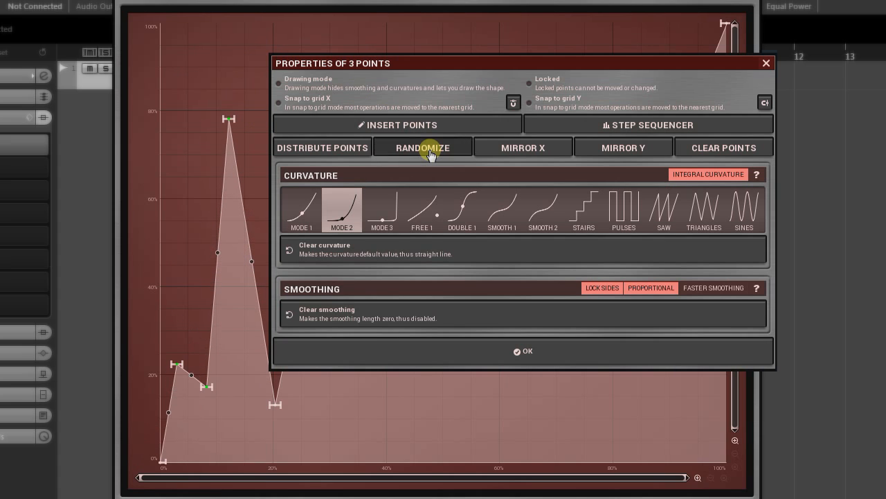
left_click(422, 147)
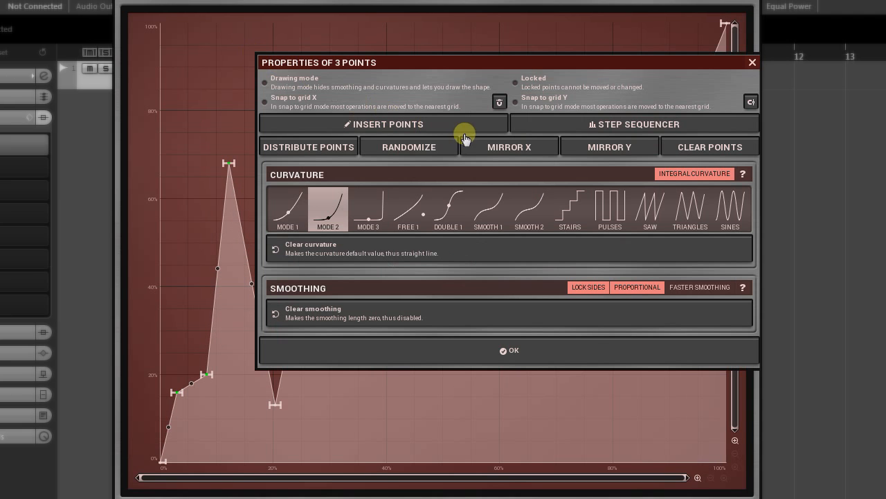
left_click(409, 147)
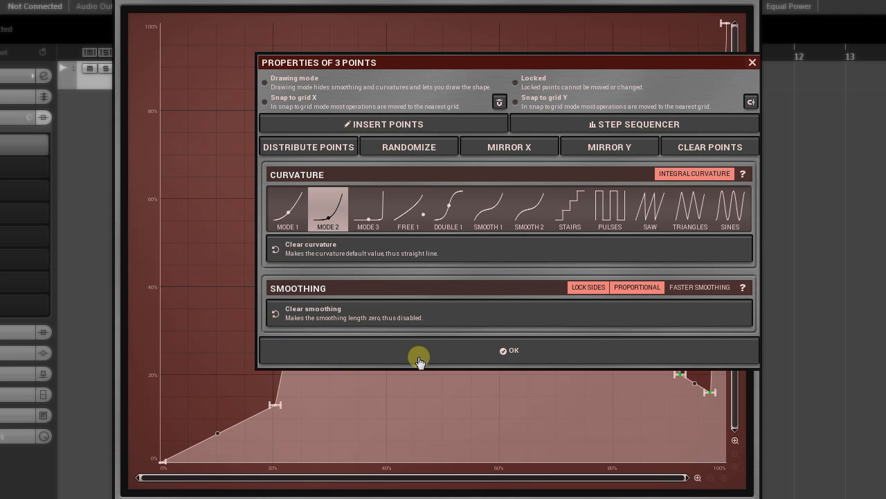
left_click(509, 349)
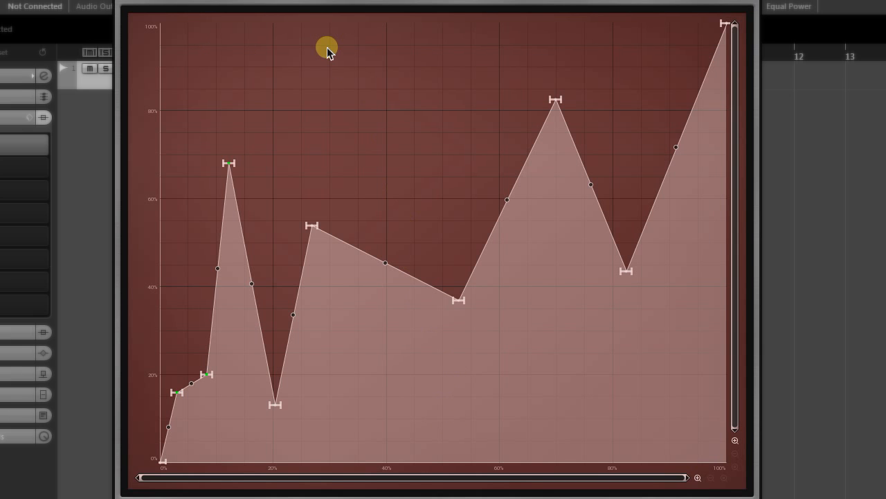
Step: Edit the selected points' properties so the early spike flattens into a gradual rise
right_click(327, 47)
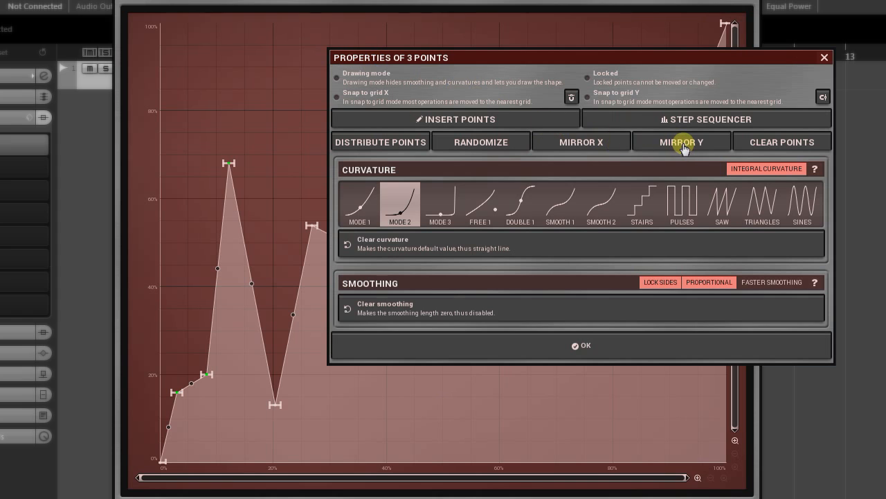
mouse_move(643, 329)
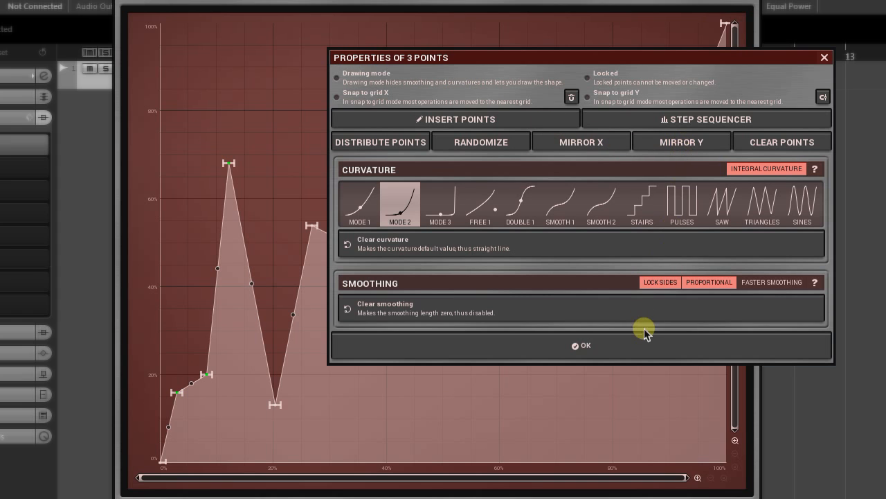
left_click(582, 345)
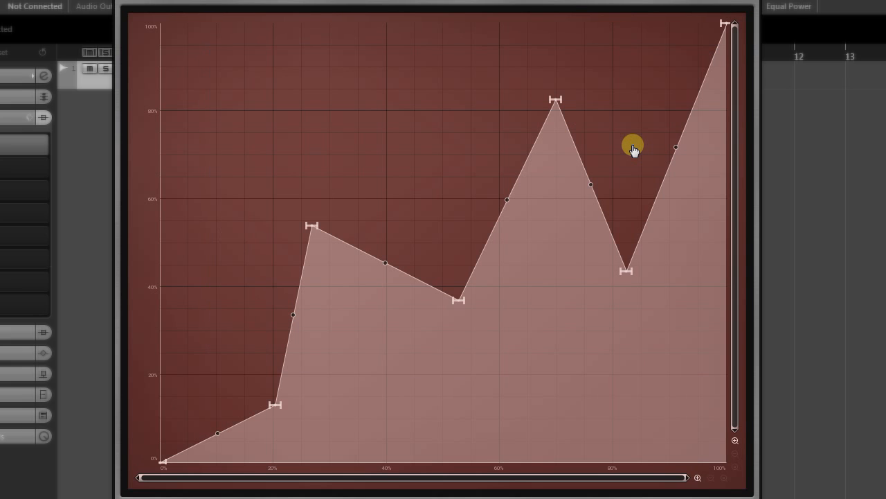
mouse_move(224, 69)
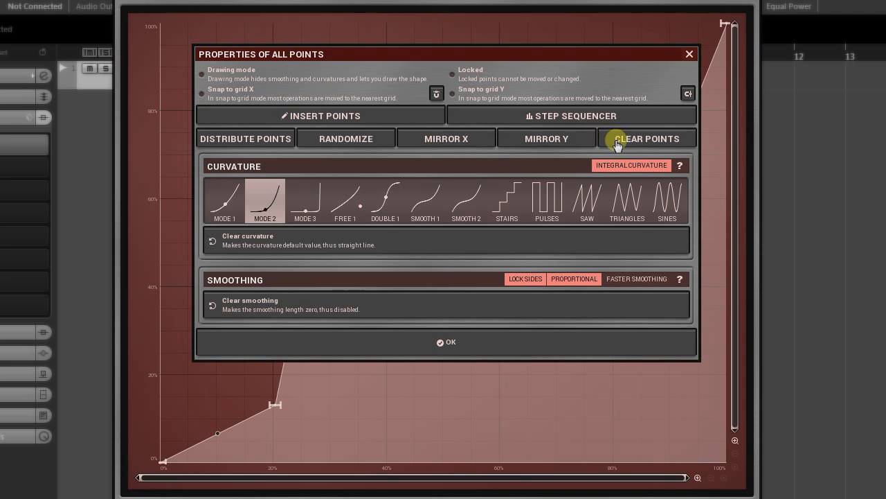
Step: Clear all waveform points from the all-points properties dialog
left_click(446, 341)
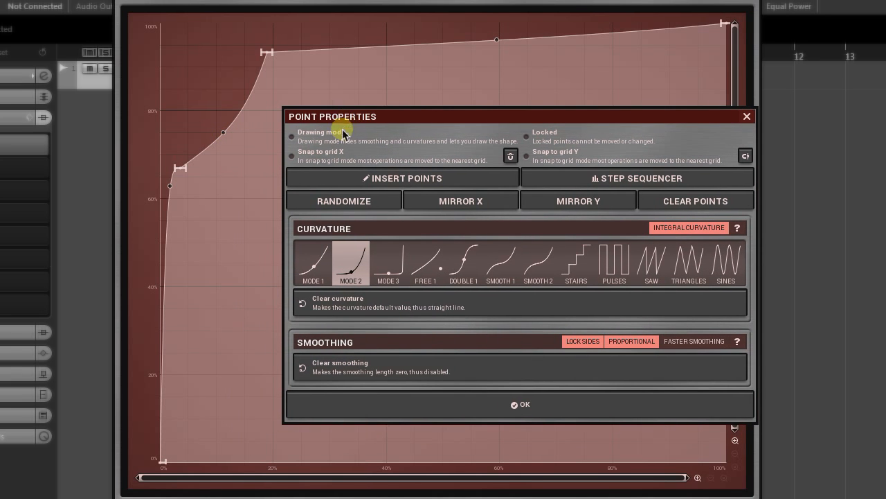
Step: Try curvature modes Mode 3, Double 1, Smooth 1, Pulses and Mode 2 on the segment
left_click(388, 264)
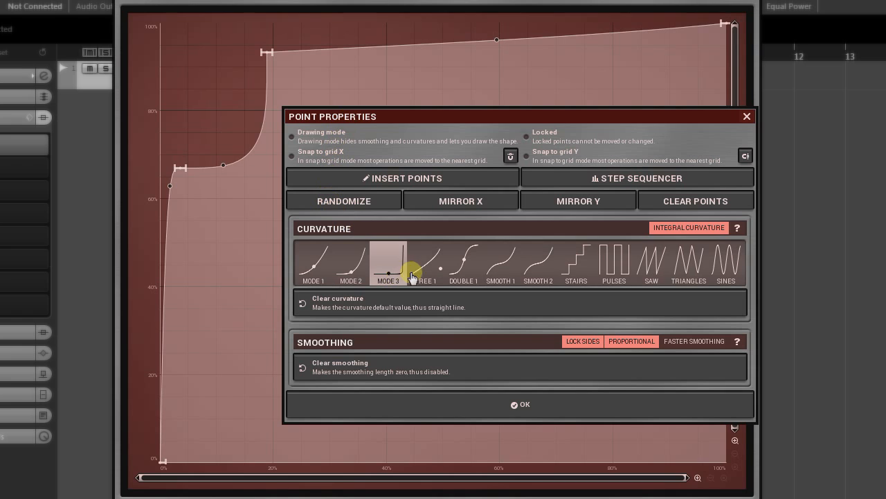
left_click(463, 263)
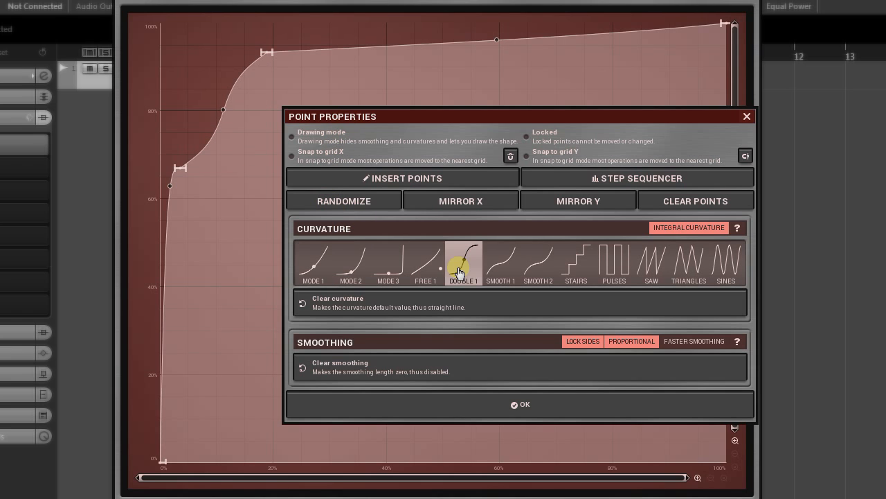
left_click(501, 263)
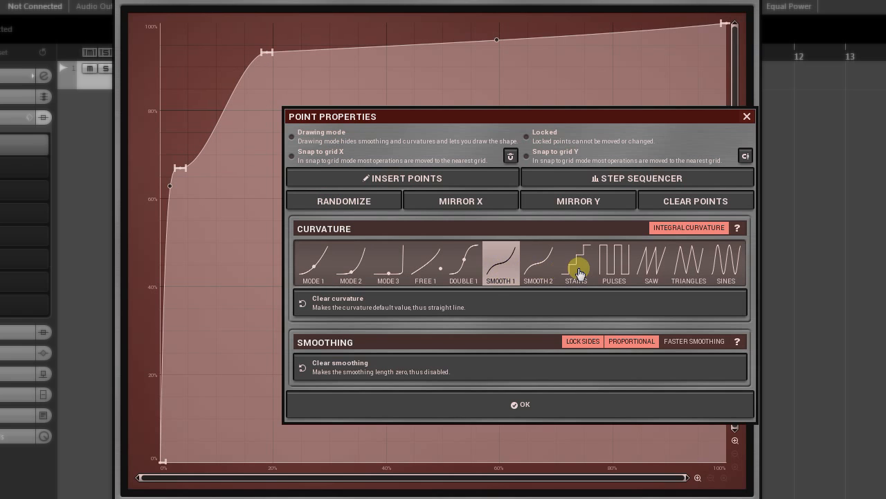
left_click(613, 263)
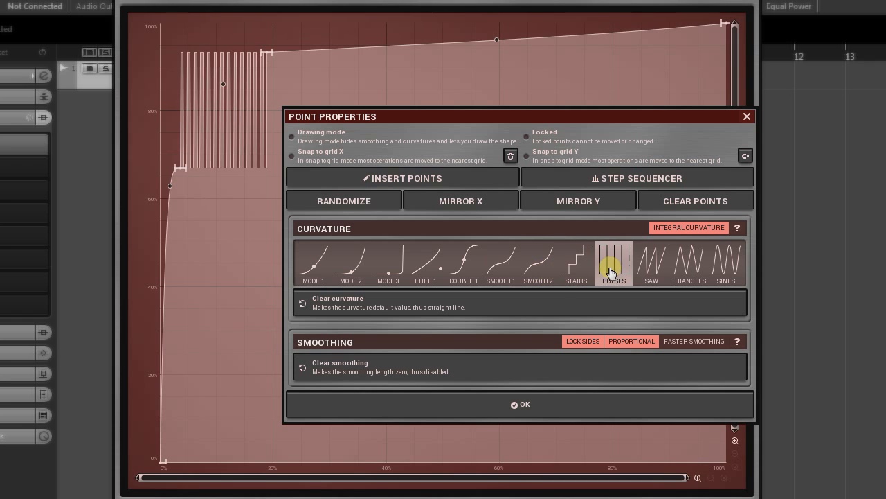
left_click(521, 404)
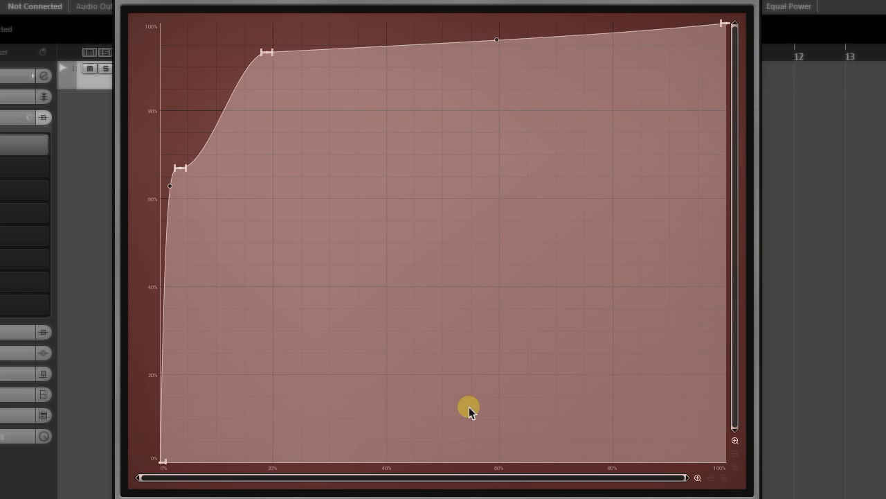
mouse_move(180, 169)
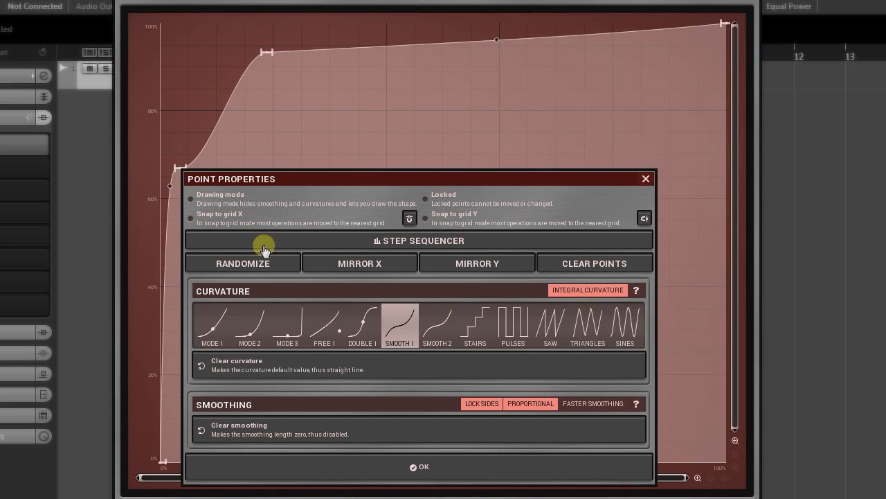
left_click(249, 326)
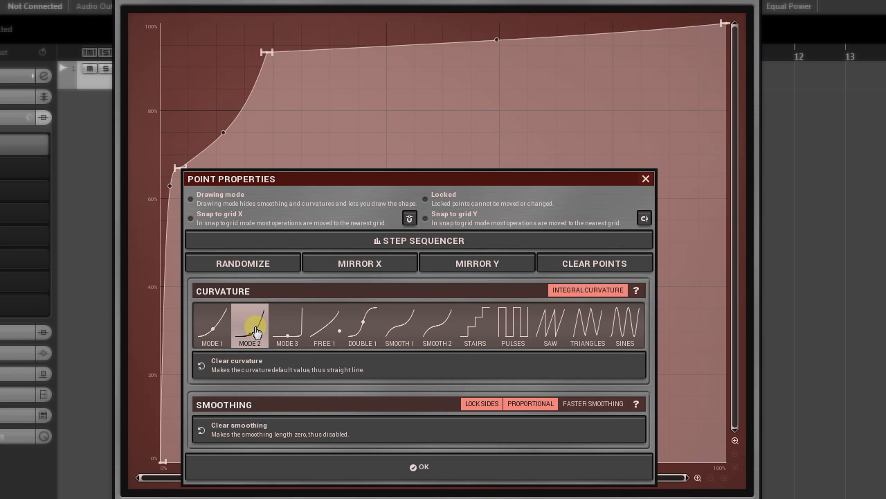
left_click(418, 465)
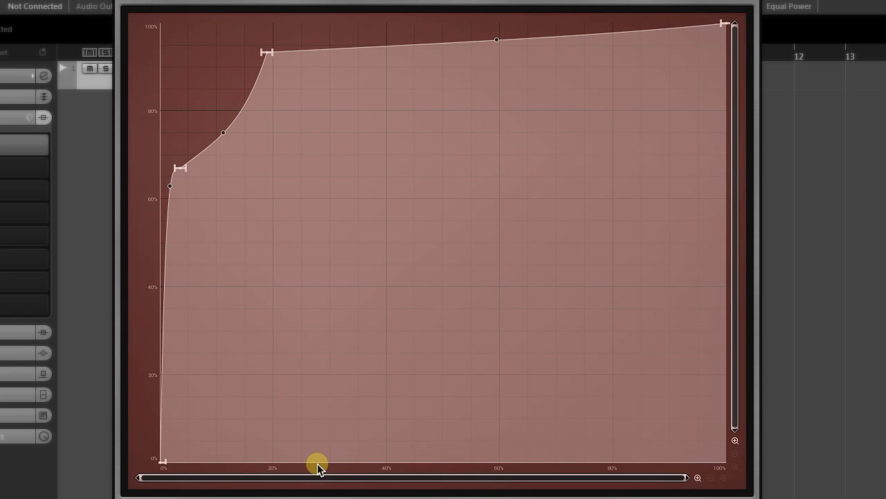
mouse_move(202, 78)
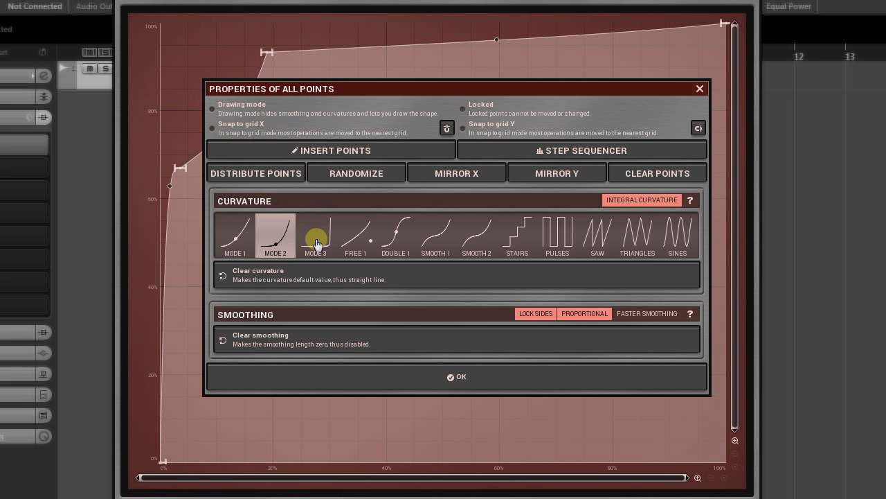
Step: Apply Mode 3 curvature to all points and reshape the first rising segment's bend by its handle
left_click(457, 377)
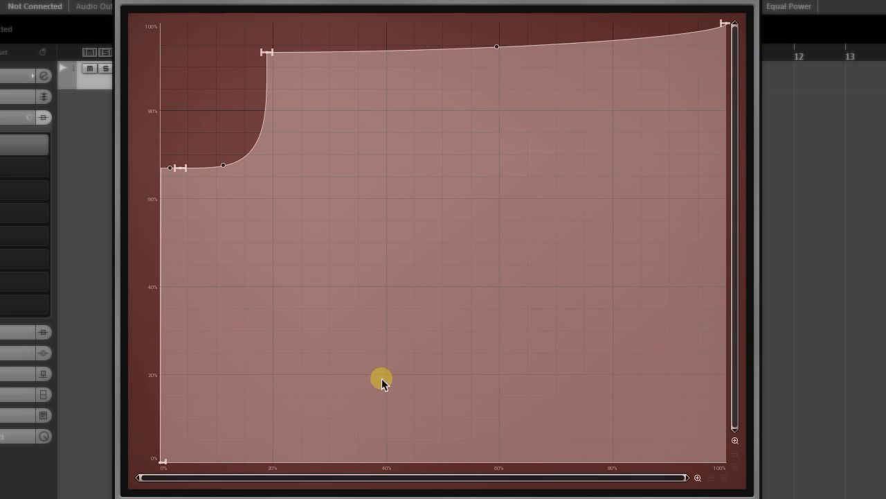
mouse_move(286, 261)
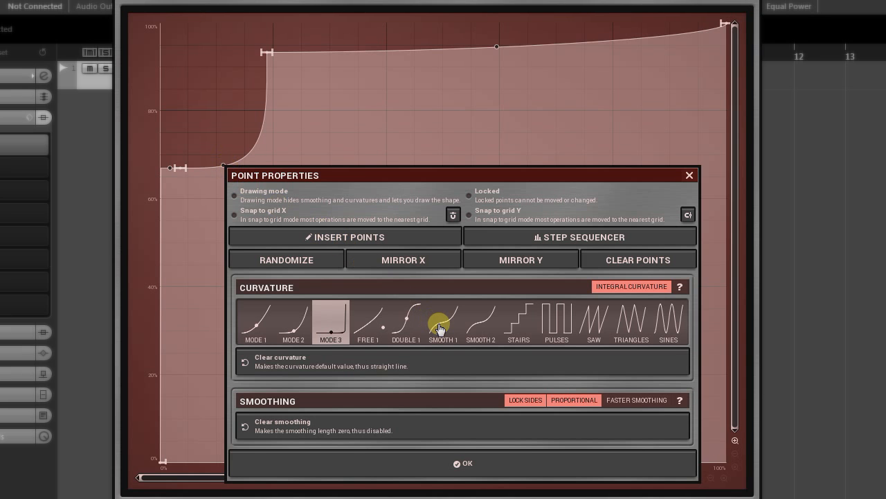
left_click(463, 463)
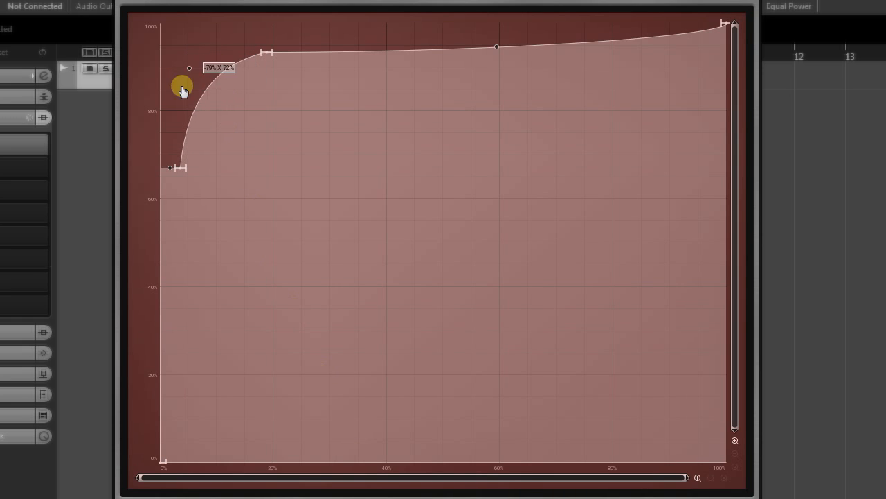
left_click_drag(183, 88, 197, 118)
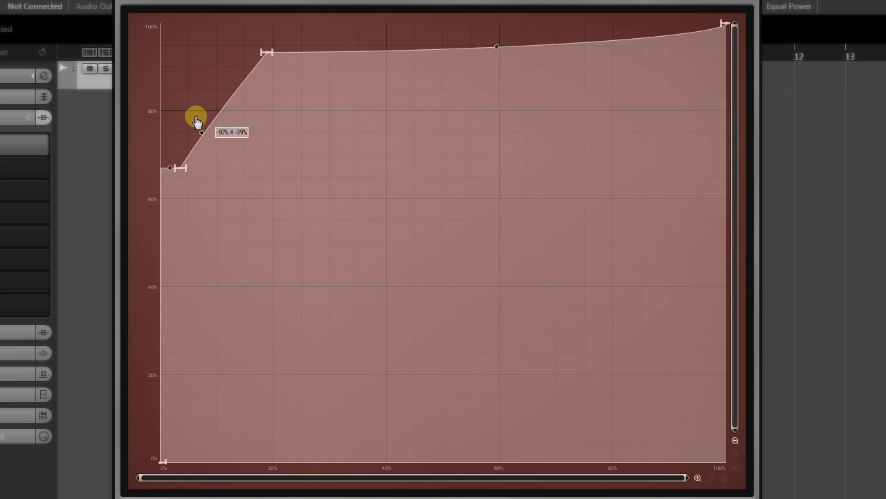
left_click_drag(201, 133, 223, 122)
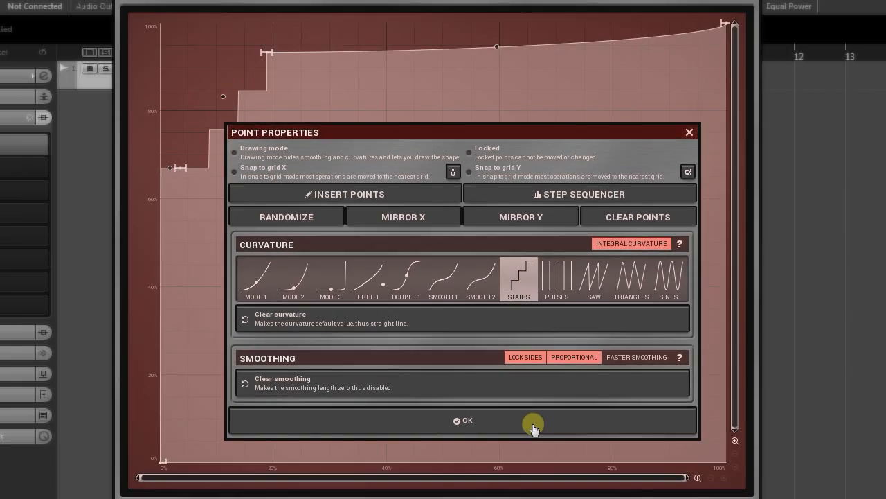
Step: Try Saw and Triangle curvature, settle on Sines for the rising segment, and confirm
left_click(465, 421)
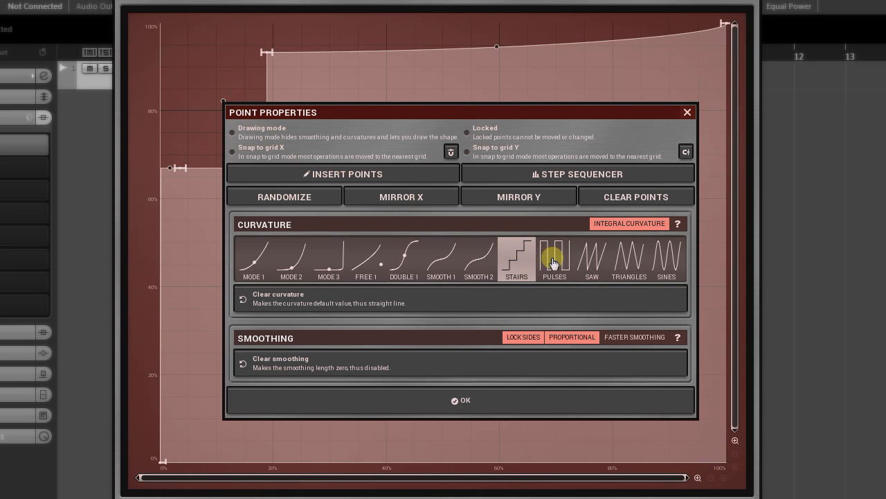
left_click(554, 259)
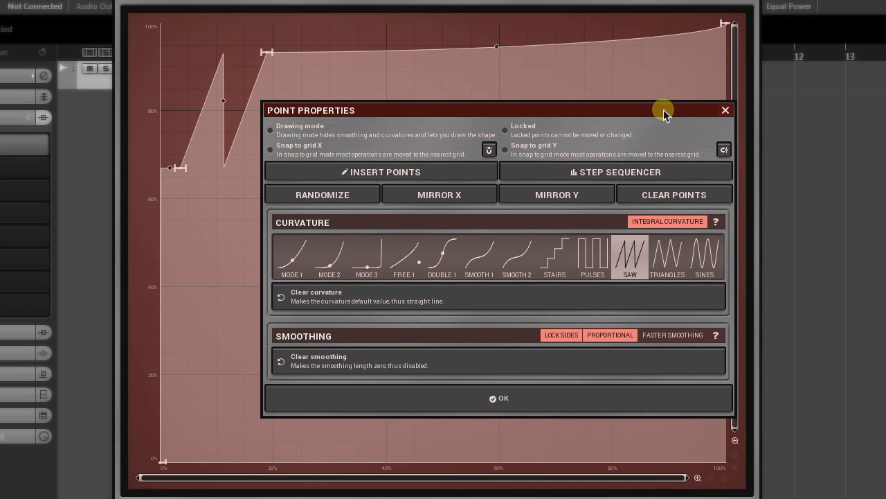
left_click(668, 256)
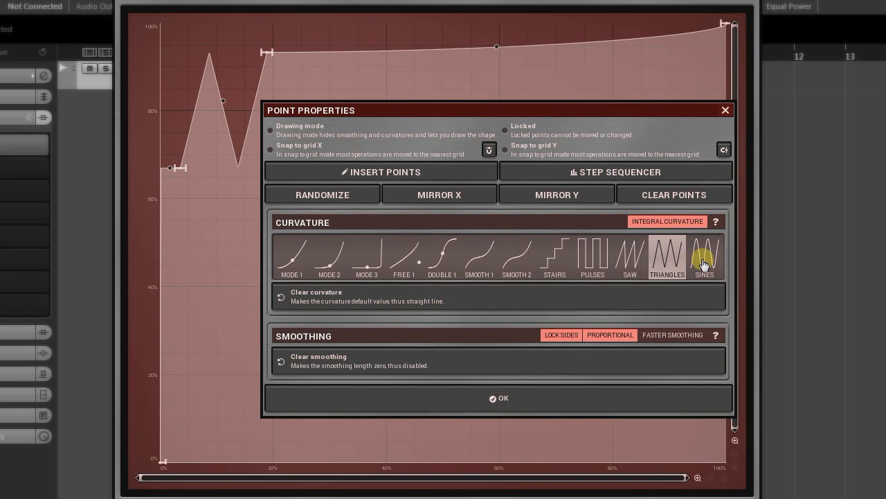
left_click(703, 257)
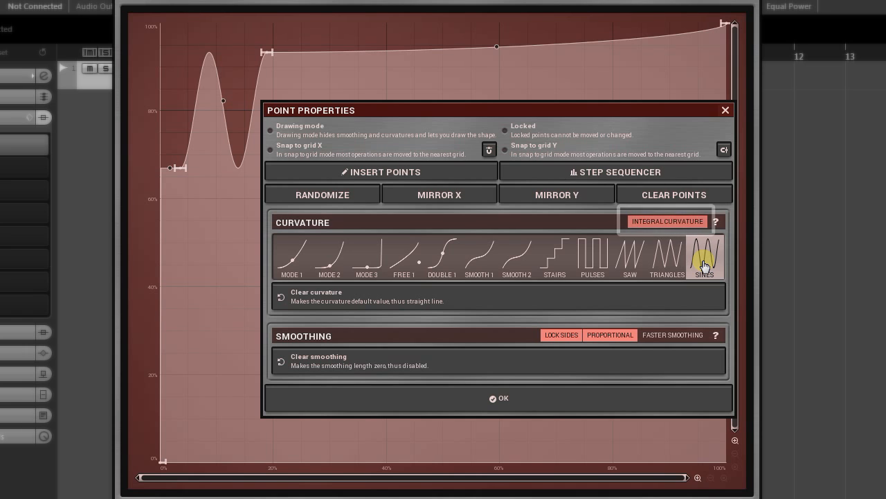
left_click(500, 397)
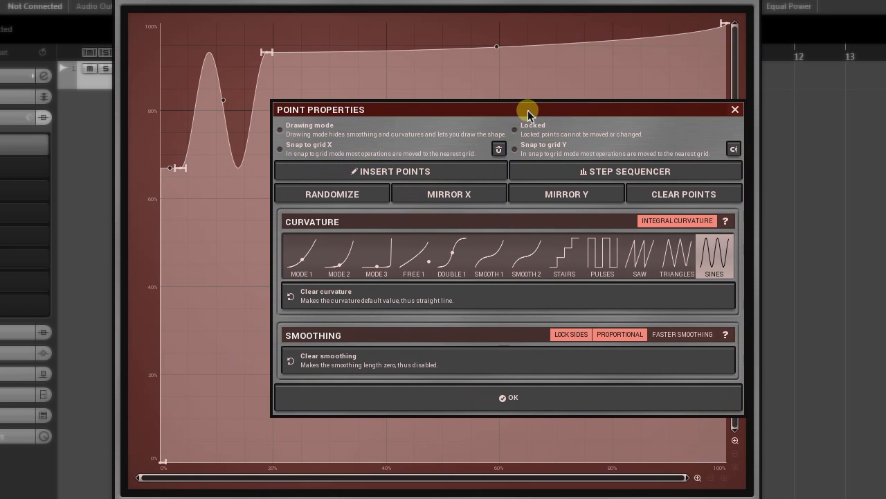
mouse_move(597, 191)
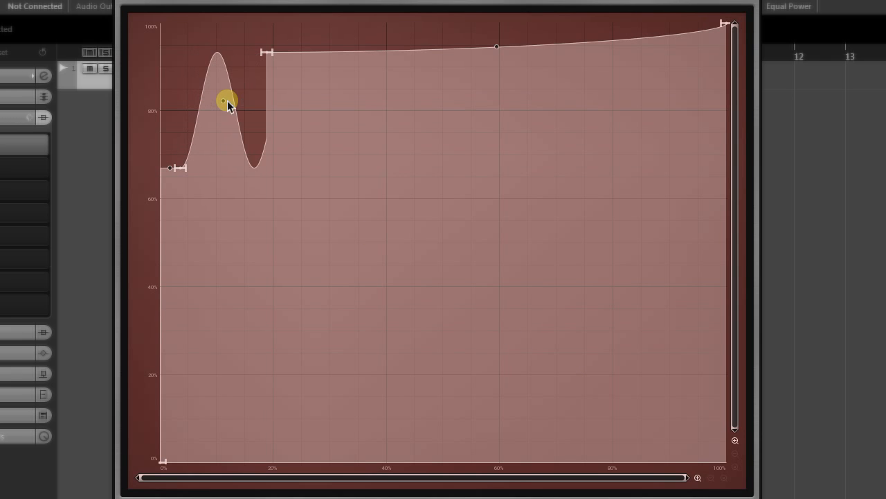
Step: Replace the hump with Mode 3 corner curvature, then bring up properties for all points
double_click(227, 100)
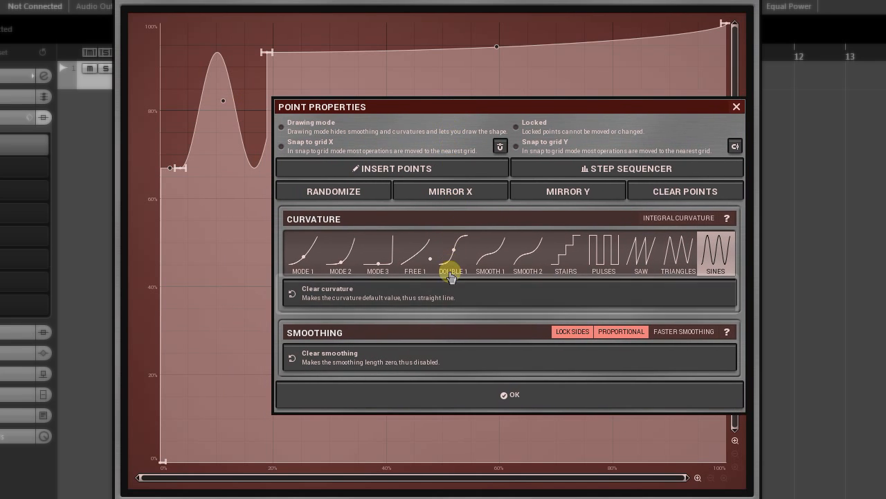
left_click(377, 253)
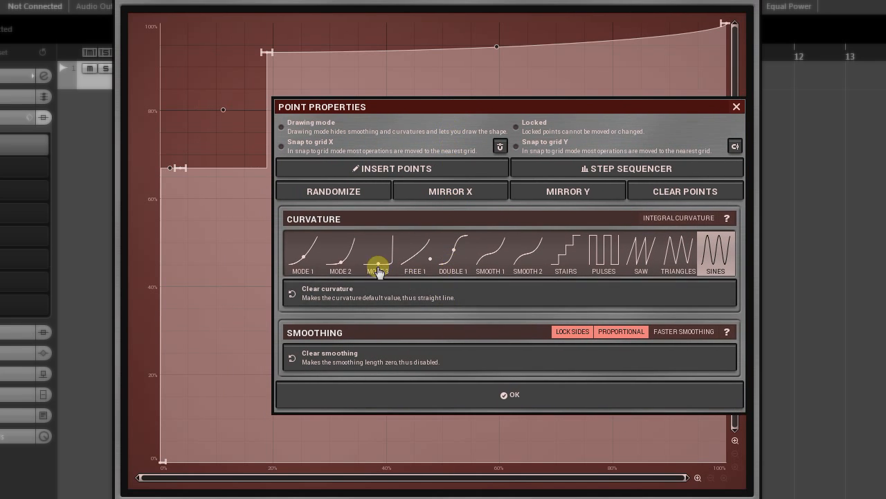
left_click(510, 394)
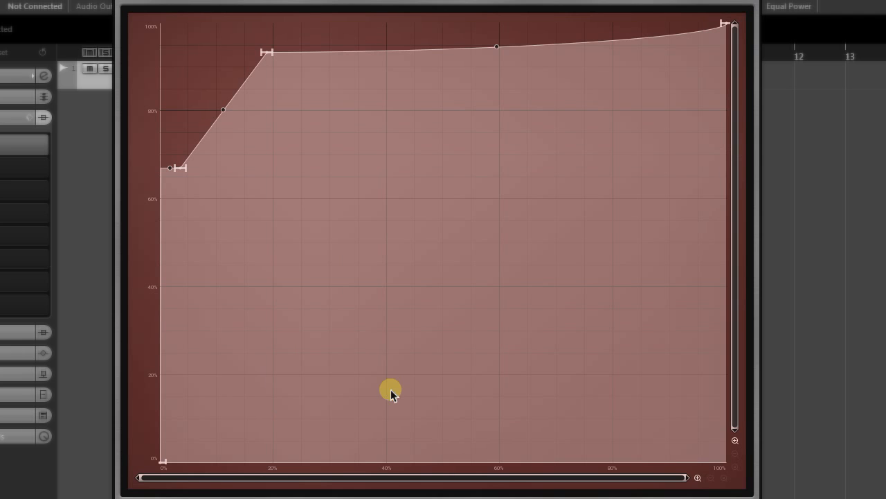
right_click(391, 388)
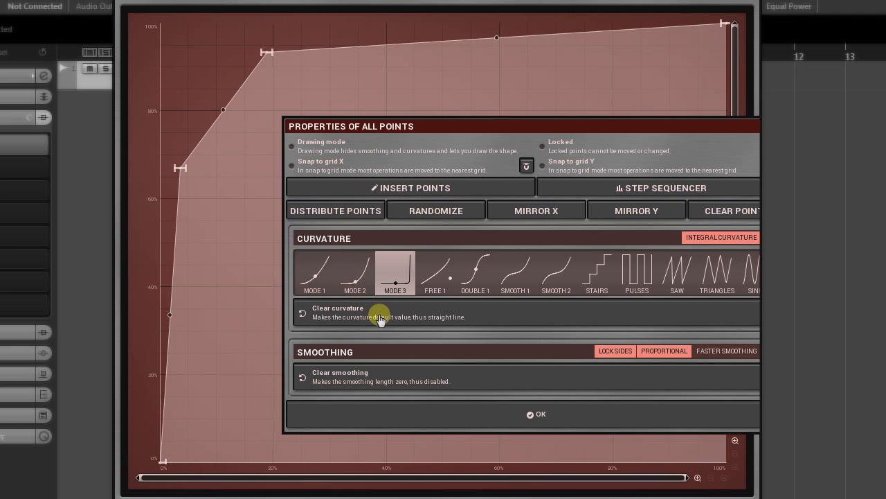
Step: Clear curvature on all points, then round the plateau corner with smoothing and remove it again
left_click(536, 413)
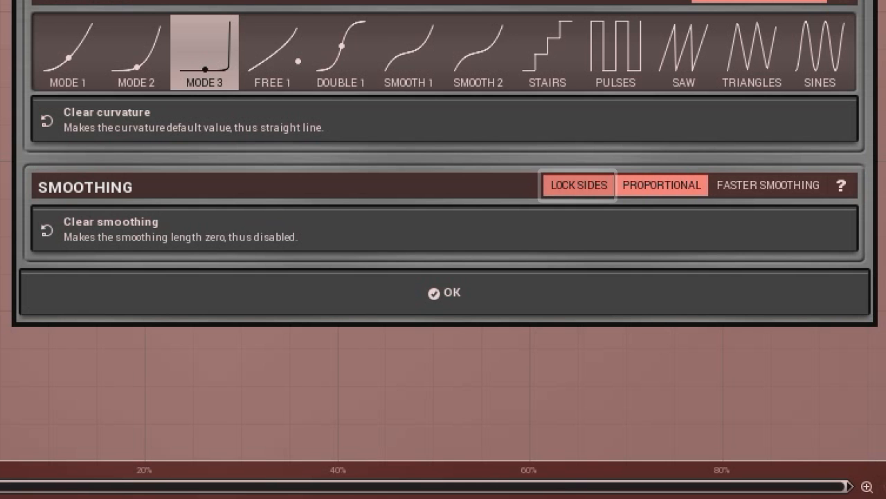
left_click(445, 292)
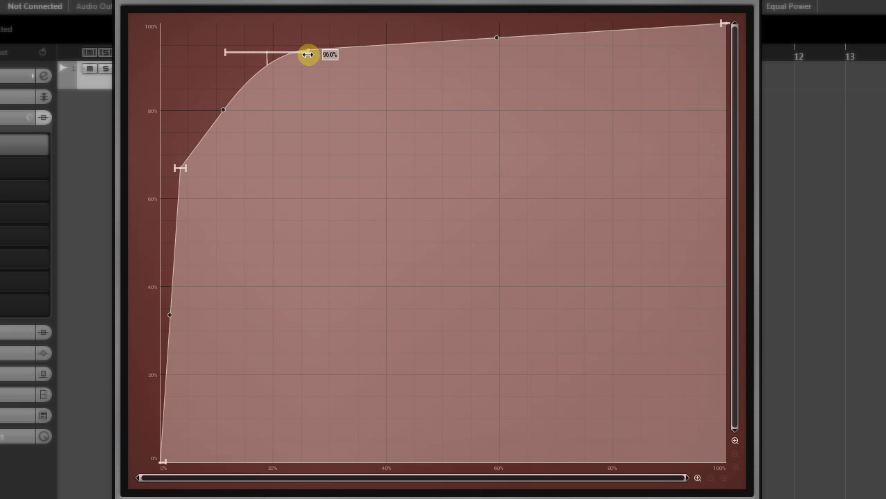
left_click_drag(307, 54, 302, 57)
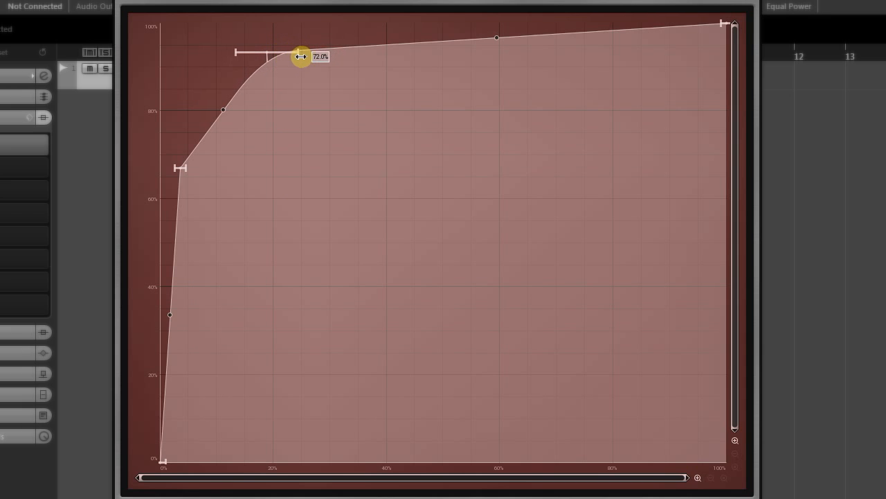
left_click_drag(302, 56, 266, 52)
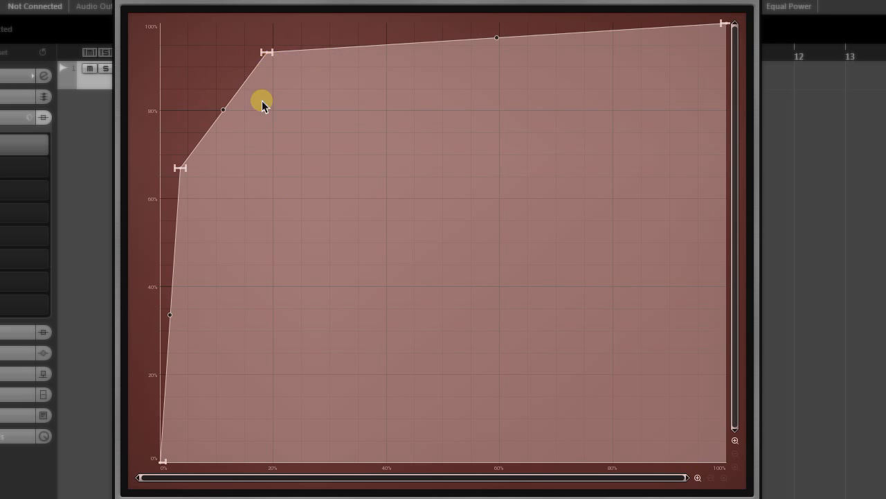
Step: Switch off Lock Sides and Proportional smoothing, then stretch smoothing on one side of the corner
right_click(262, 103)
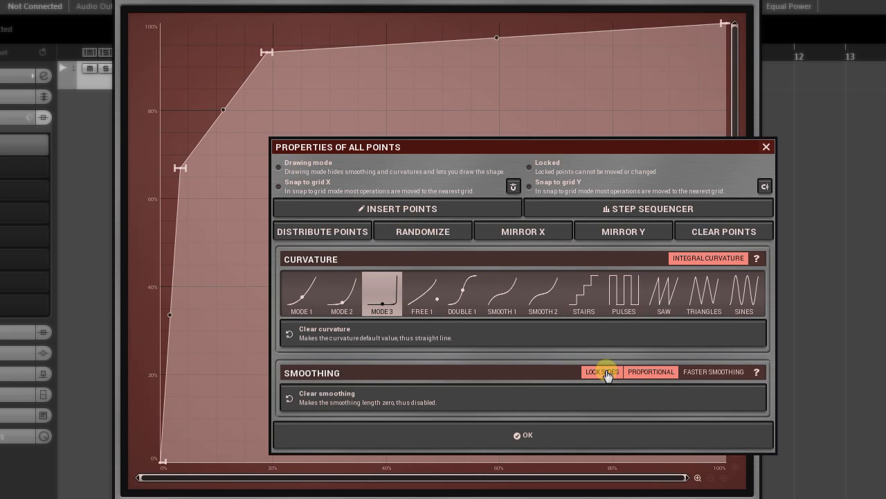
left_click(524, 435)
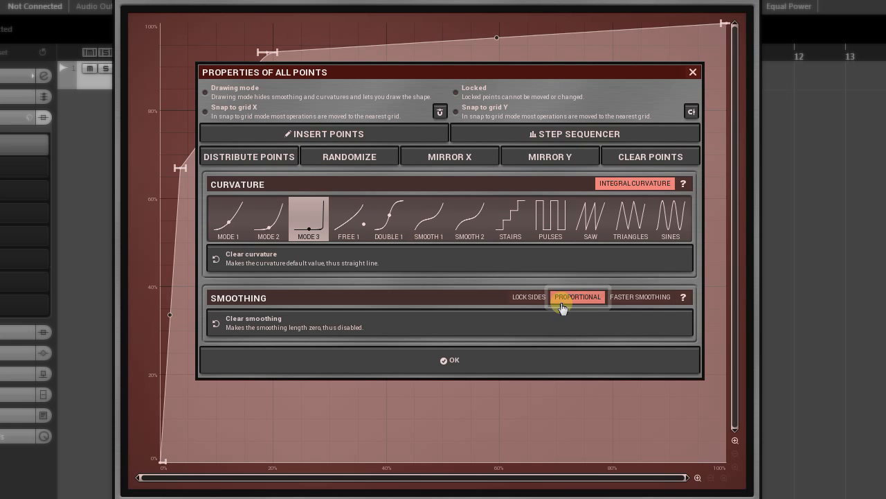
left_click(449, 360)
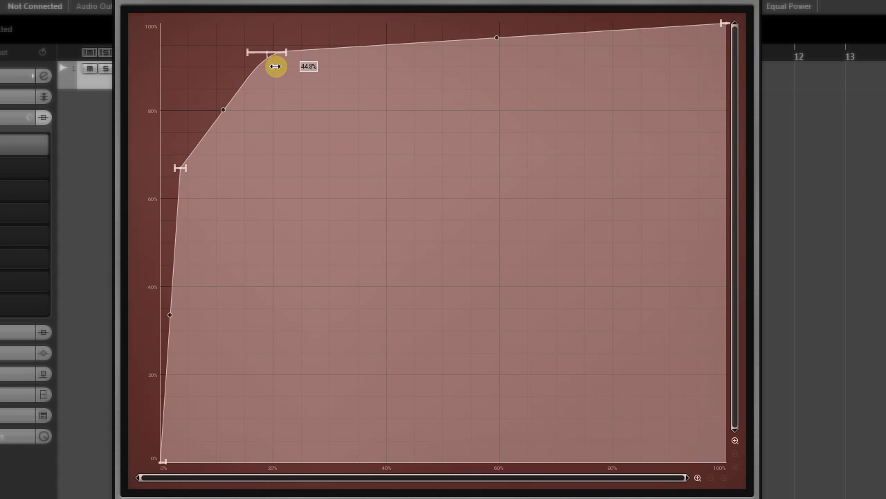
left_click_drag(275, 67, 267, 71)
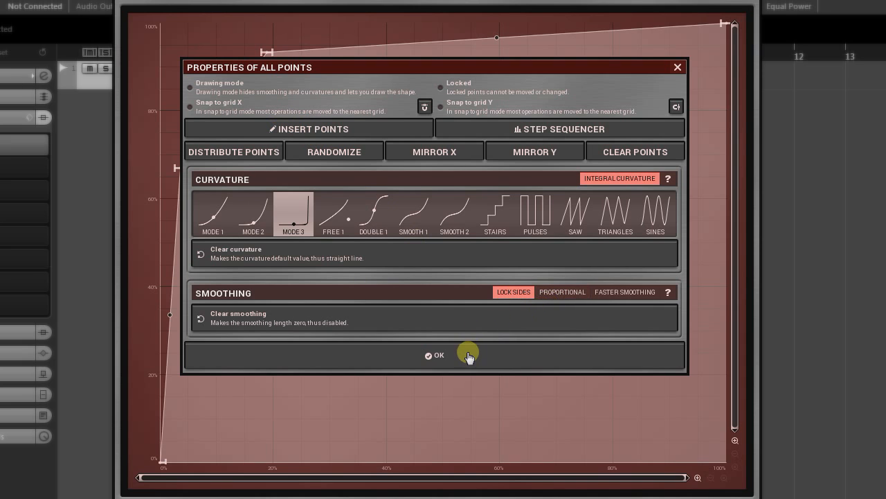
Step: With smoothing options off, widen the corner smoothing into a bump then shrink it to about 13%
left_click(438, 355)
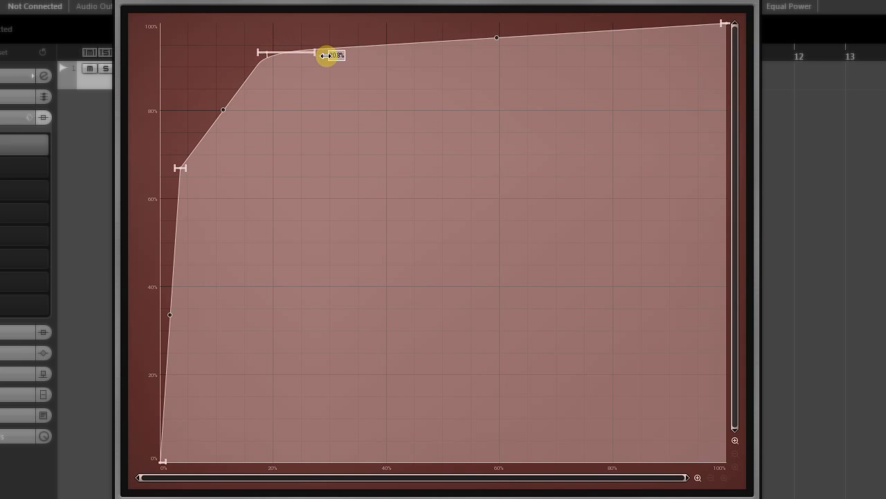
left_click_drag(327, 56, 262, 54)
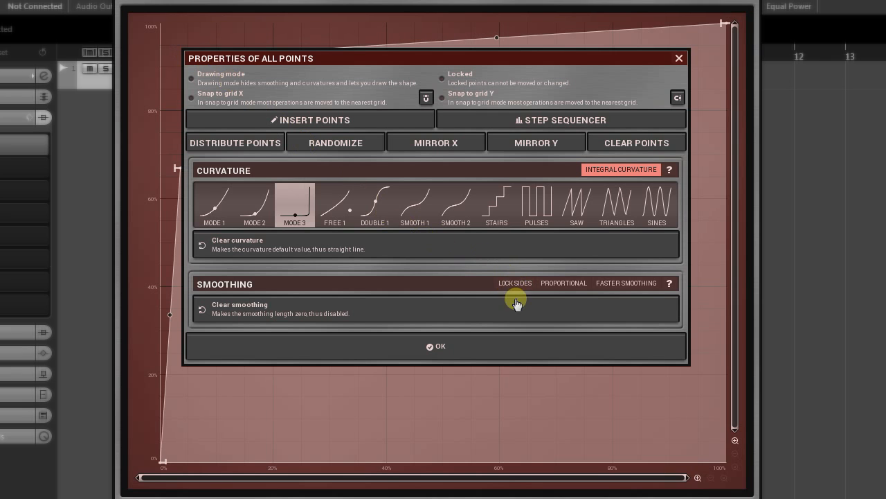
left_click(435, 346)
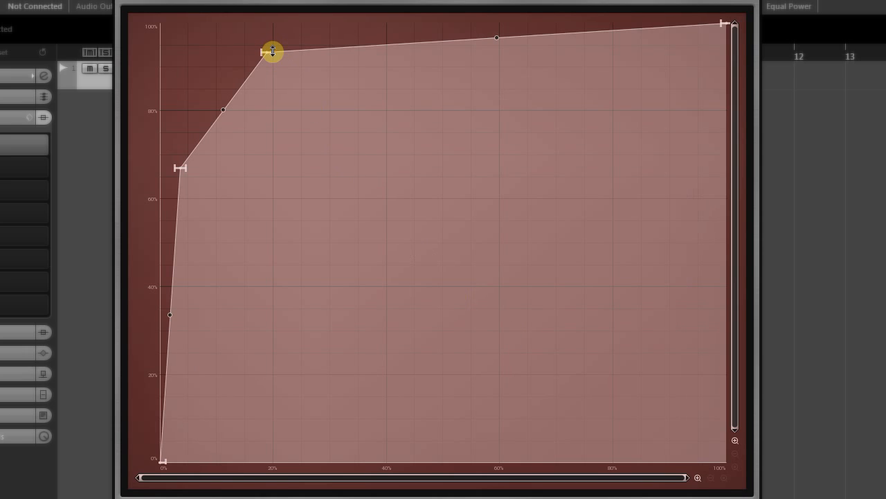
left_click_drag(272, 53, 374, 57)
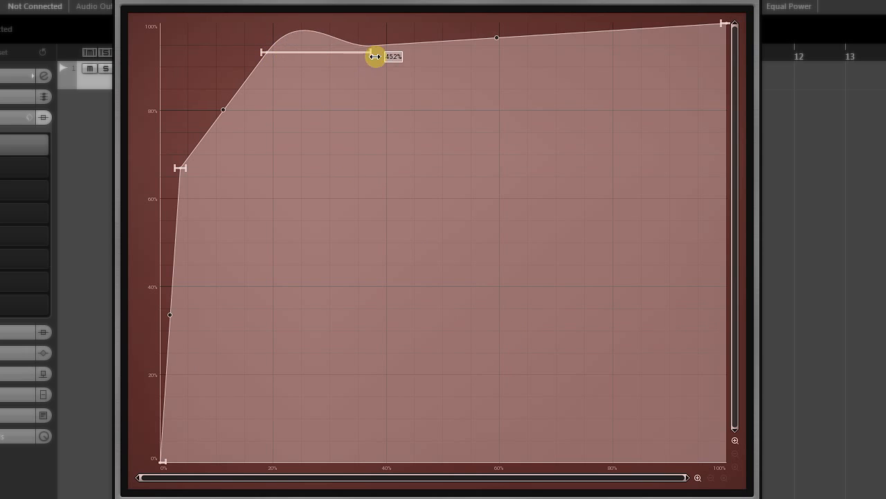
left_click_drag(374, 55, 271, 72)
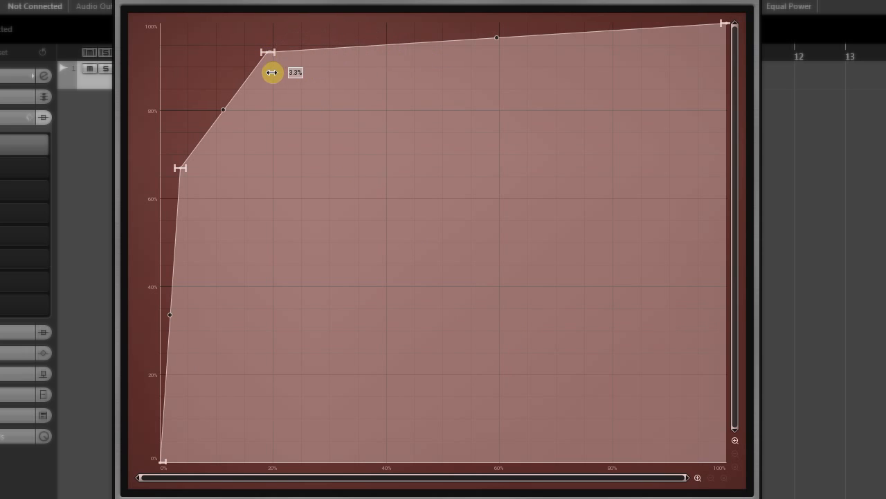
left_click_drag(272, 72, 261, 53)
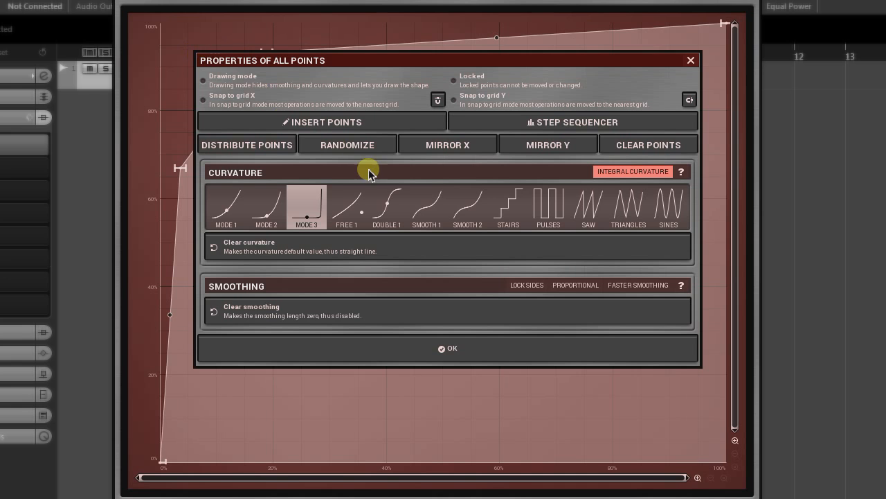
Step: Enable Faster Smoothing, widen it on the corner, then close the all-points properties
left_click(637, 285)
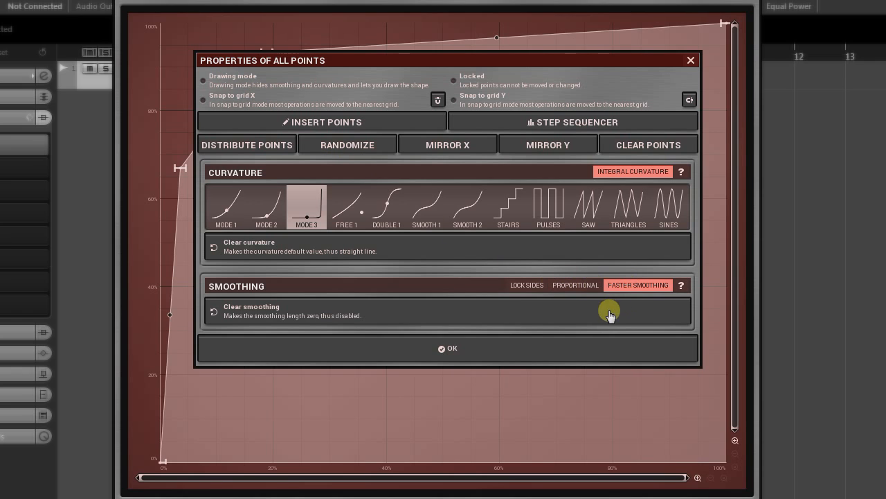
left_click(449, 349)
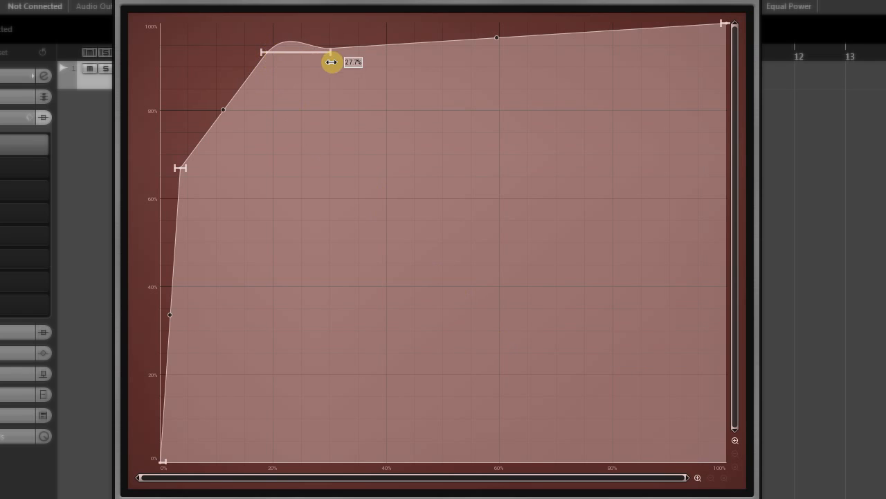
left_click_drag(331, 61, 294, 91)
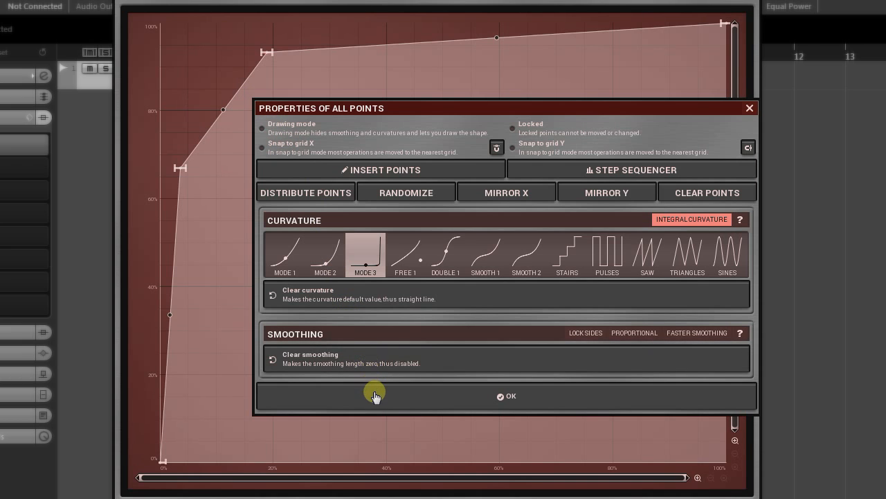
left_click(510, 396)
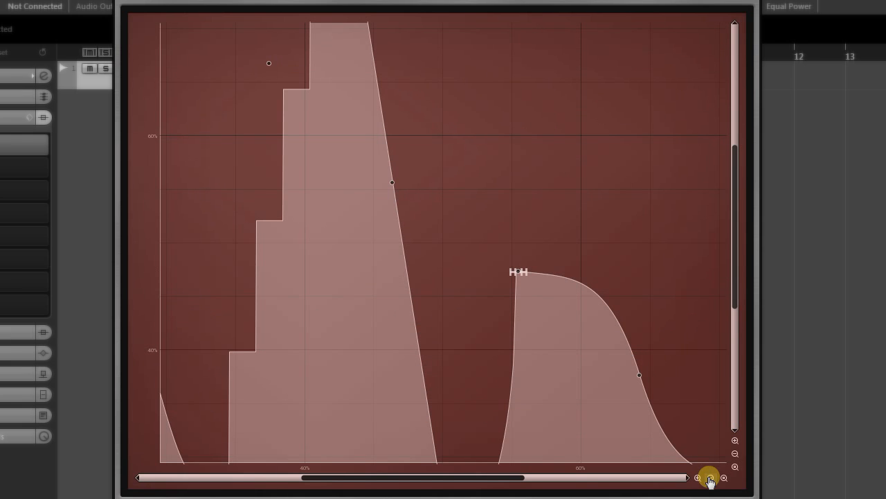
Step: Zoom out horizontally and vertically until the entire new waveform is visible
left_click(734, 453)
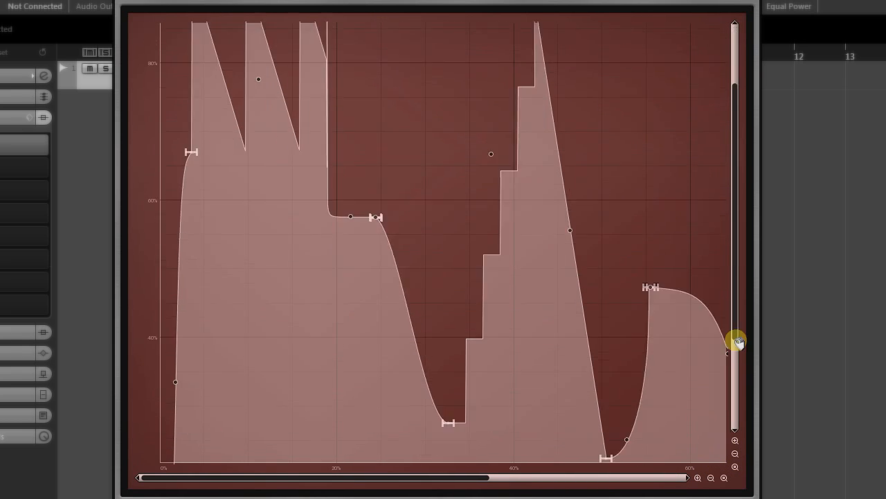
left_click(724, 478)
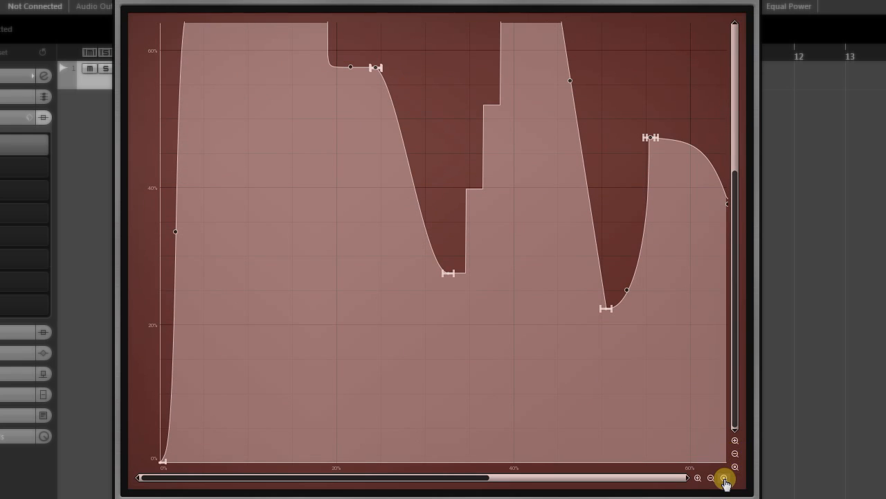
left_click(734, 467)
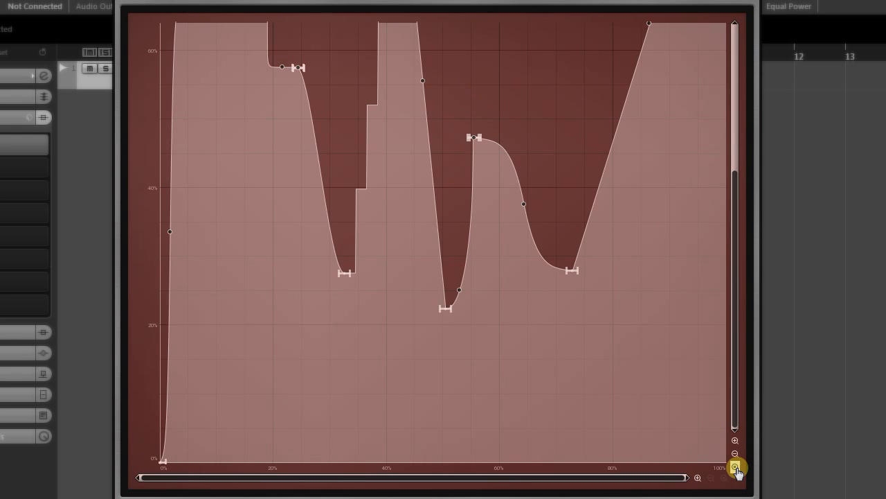